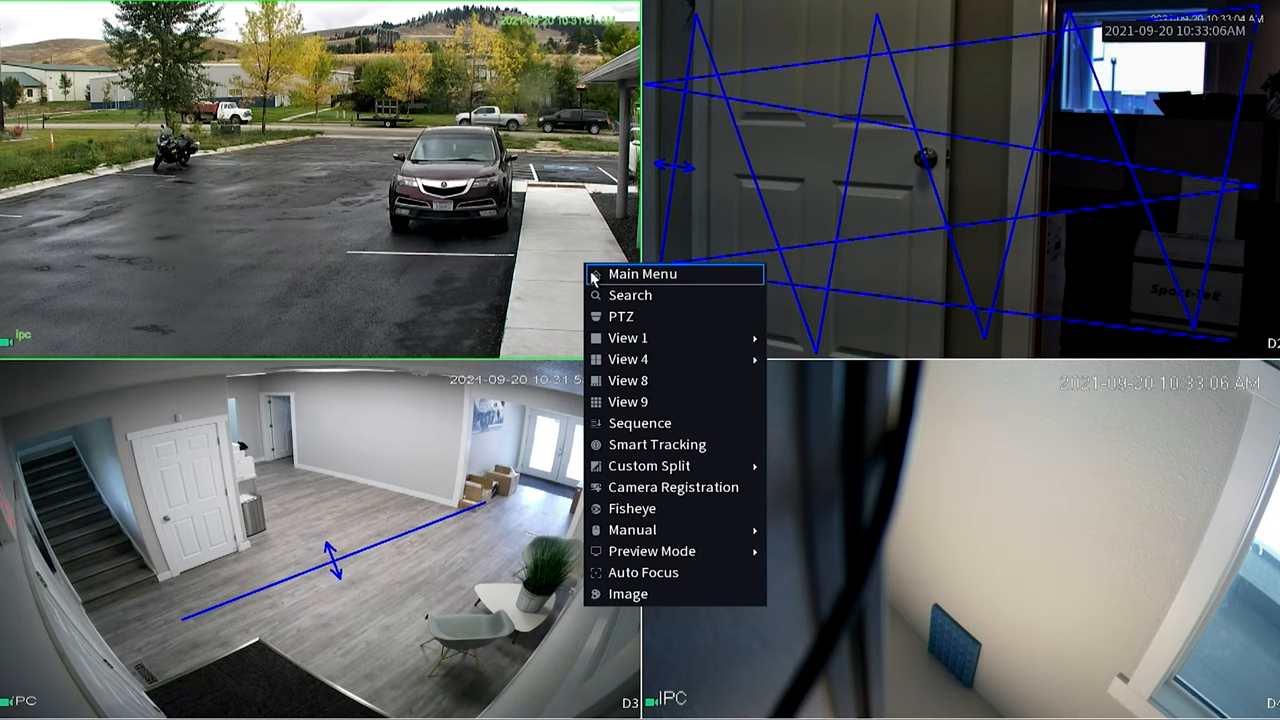
# - Reach the Display settings page via Main Menu's second page
pyautogui.click(644, 272)
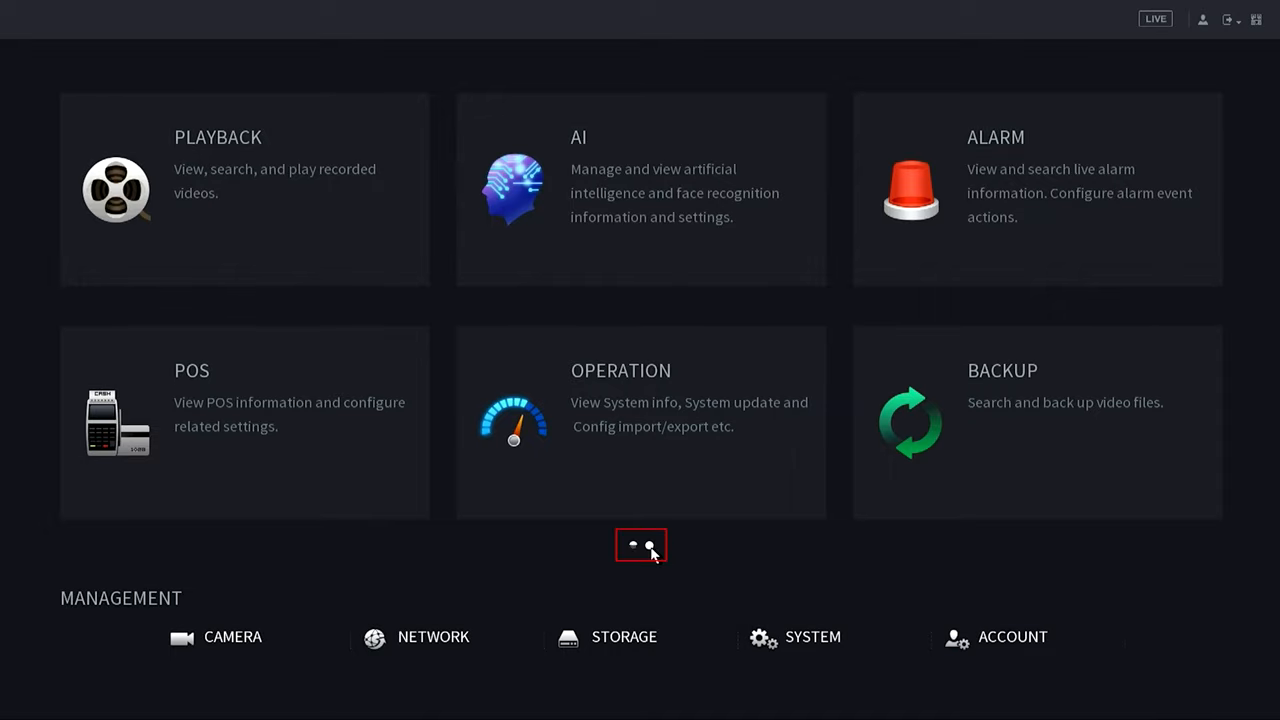
pyautogui.click(648, 544)
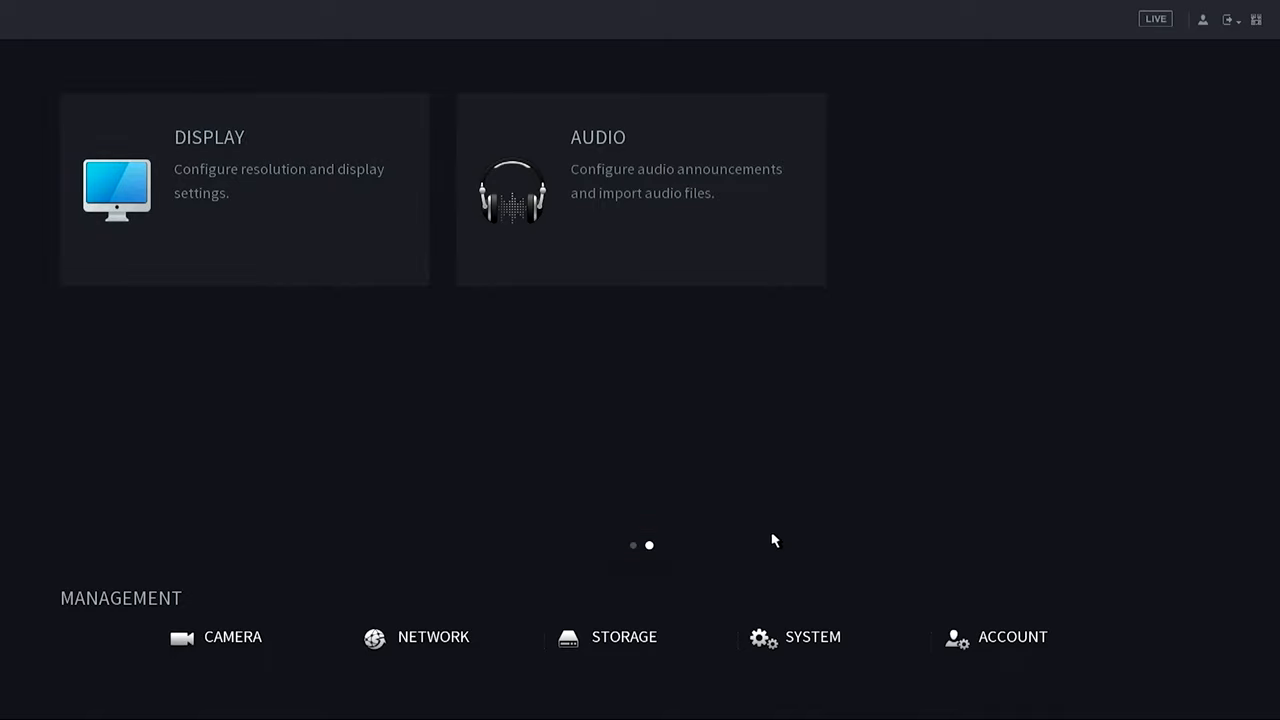
pyautogui.moveTo(448, 390)
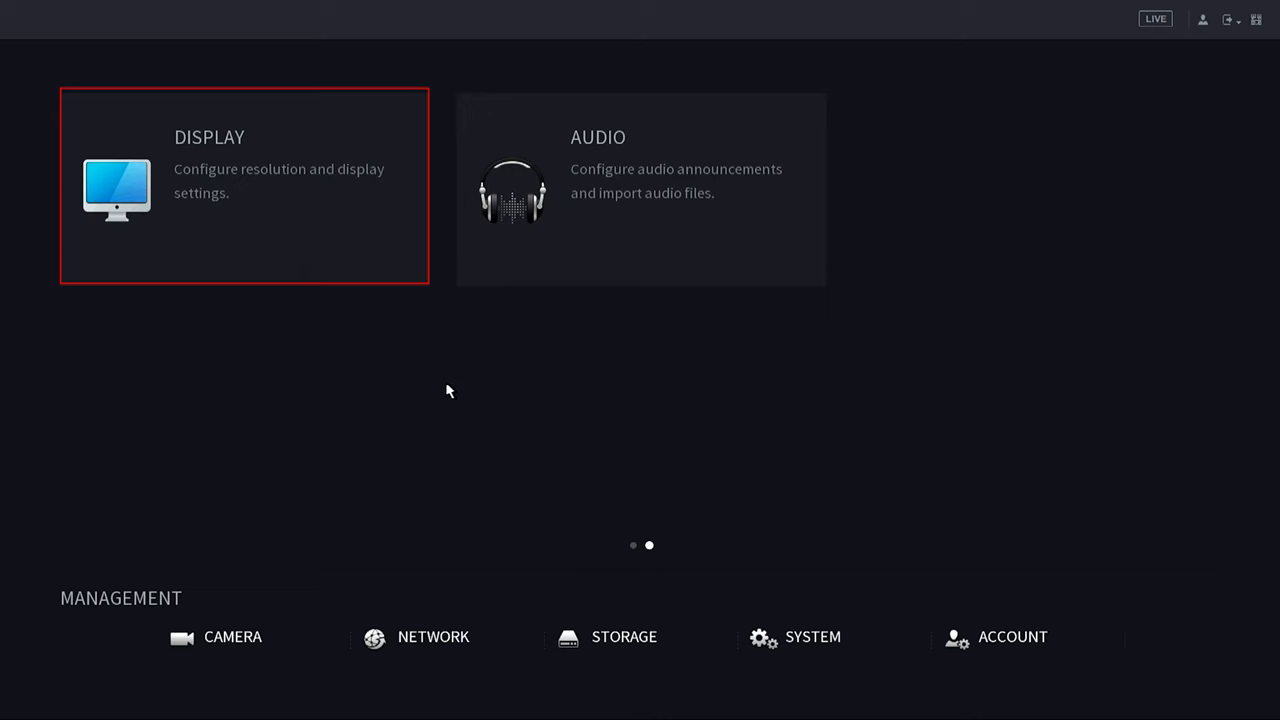
pyautogui.click(244, 184)
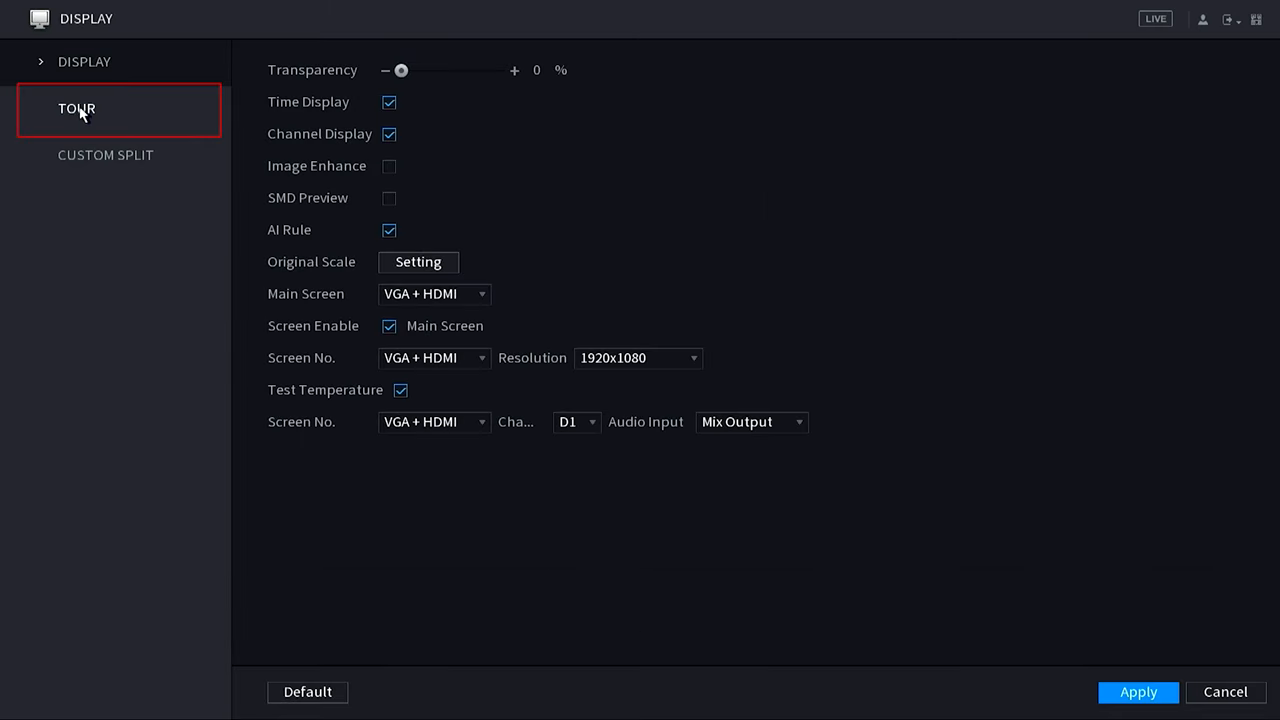
# - Enable Tour on the Tour page and list the Window Split choices
pyautogui.click(76, 108)
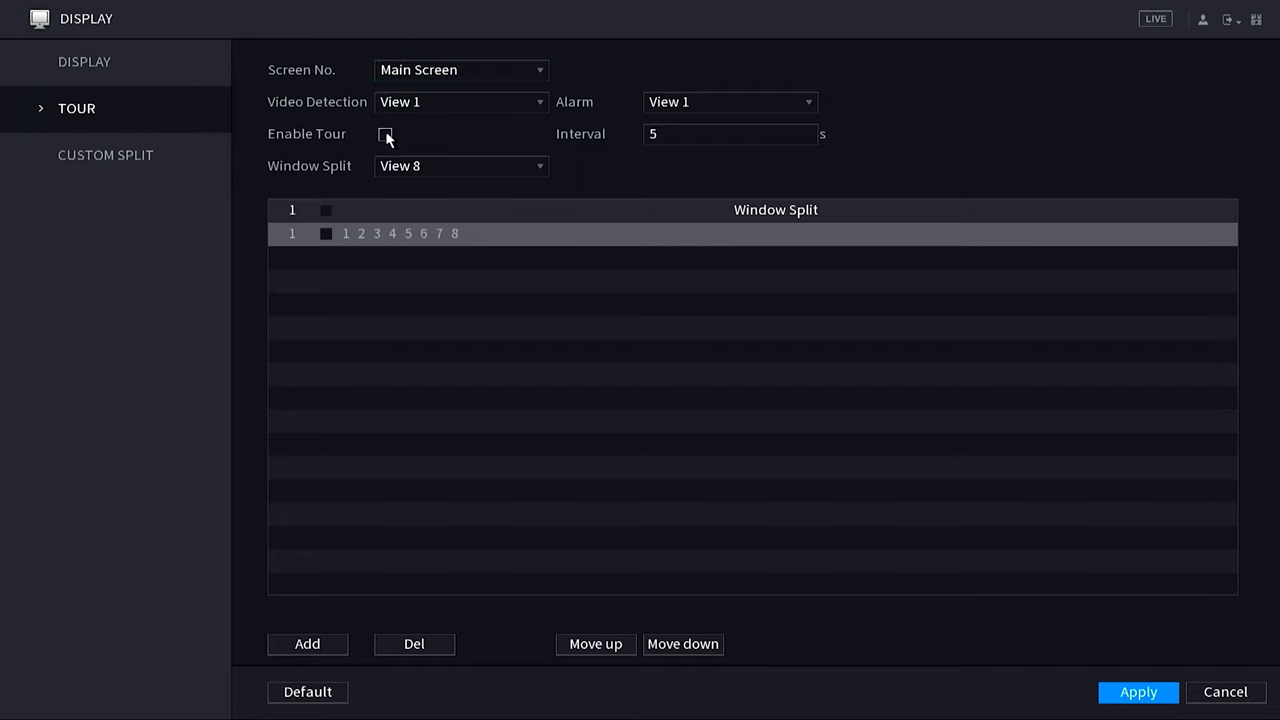
pyautogui.click(384, 134)
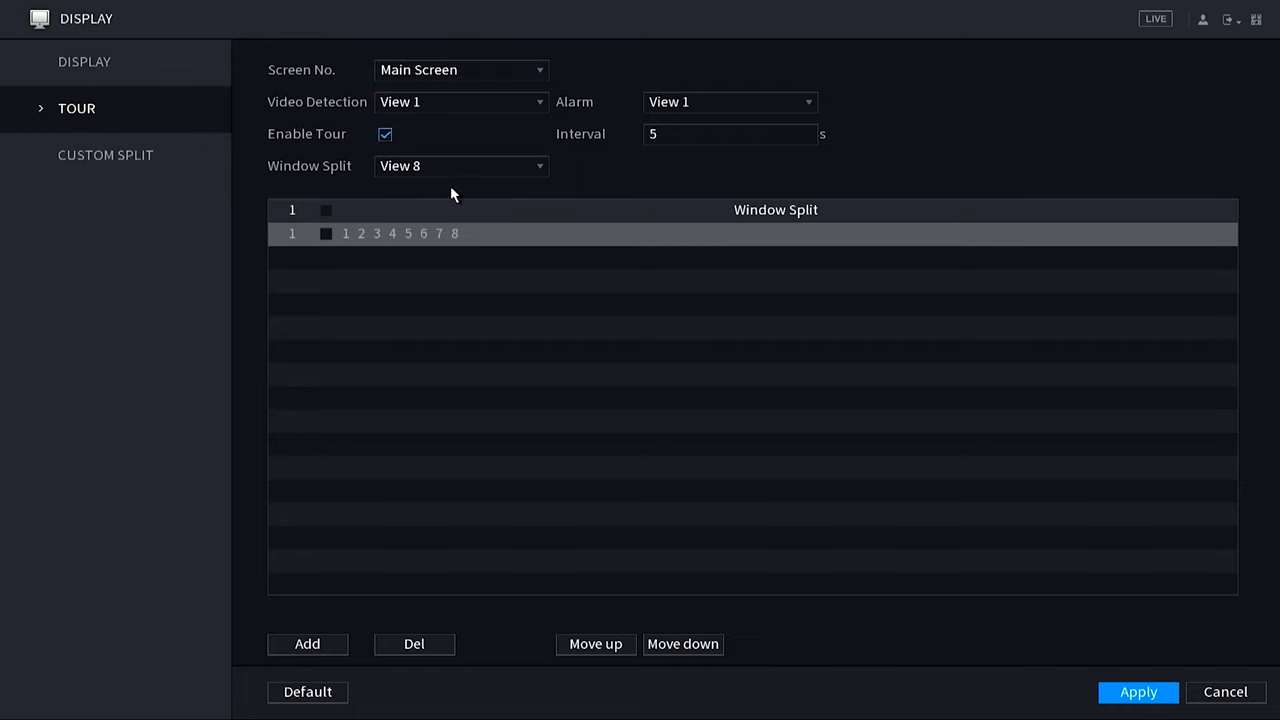
pyautogui.click(460, 166)
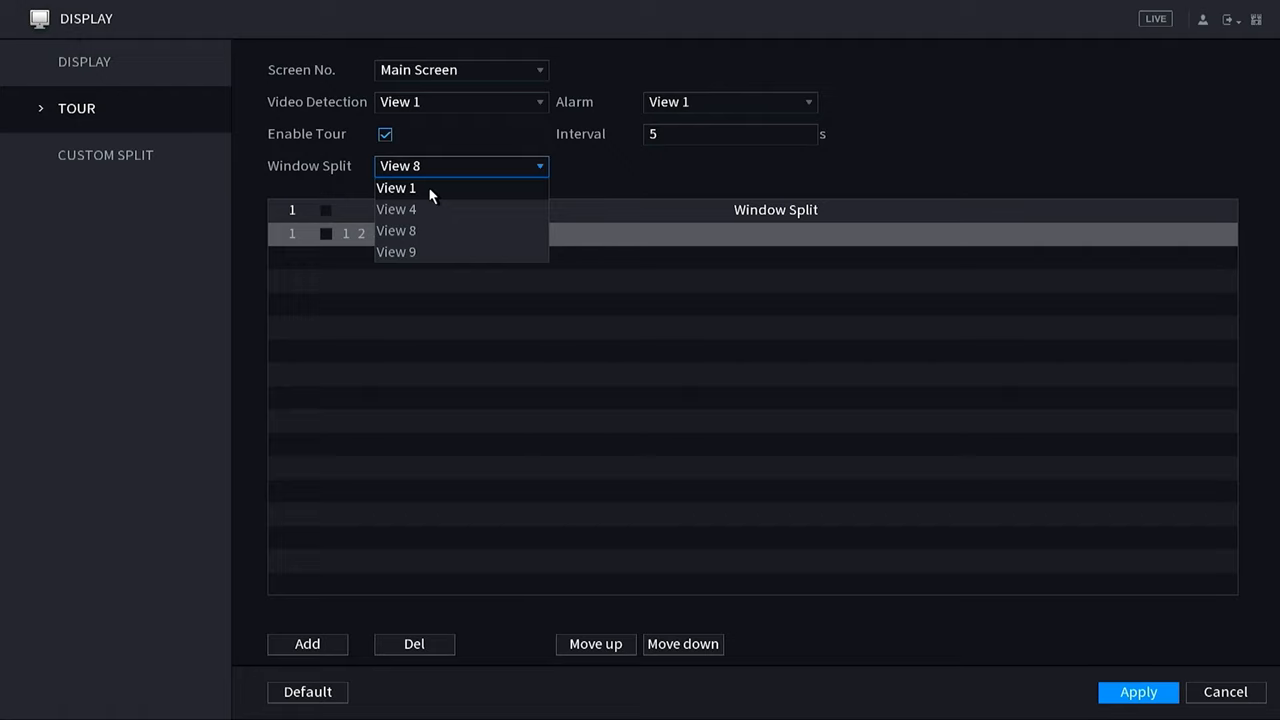
# - Include the View 4 group with cameras 5–8 and the View 8 group in the tour
pyautogui.click(396, 210)
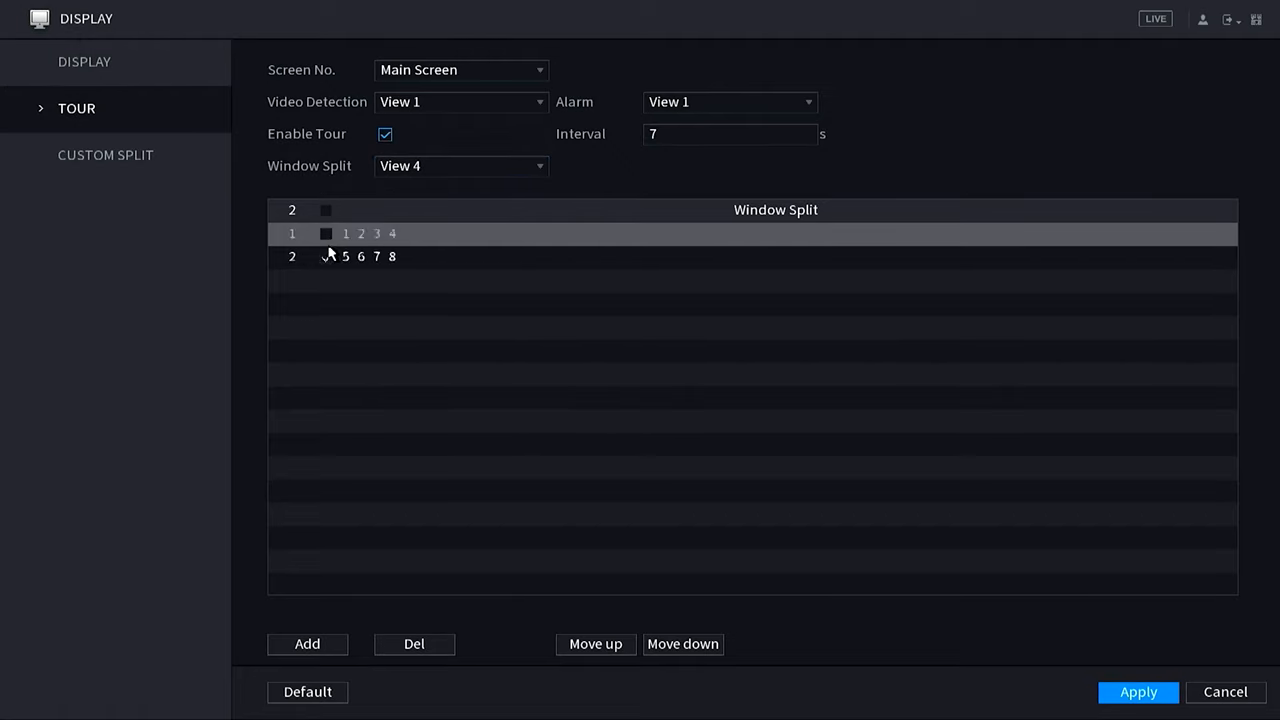
pyautogui.click(344, 256)
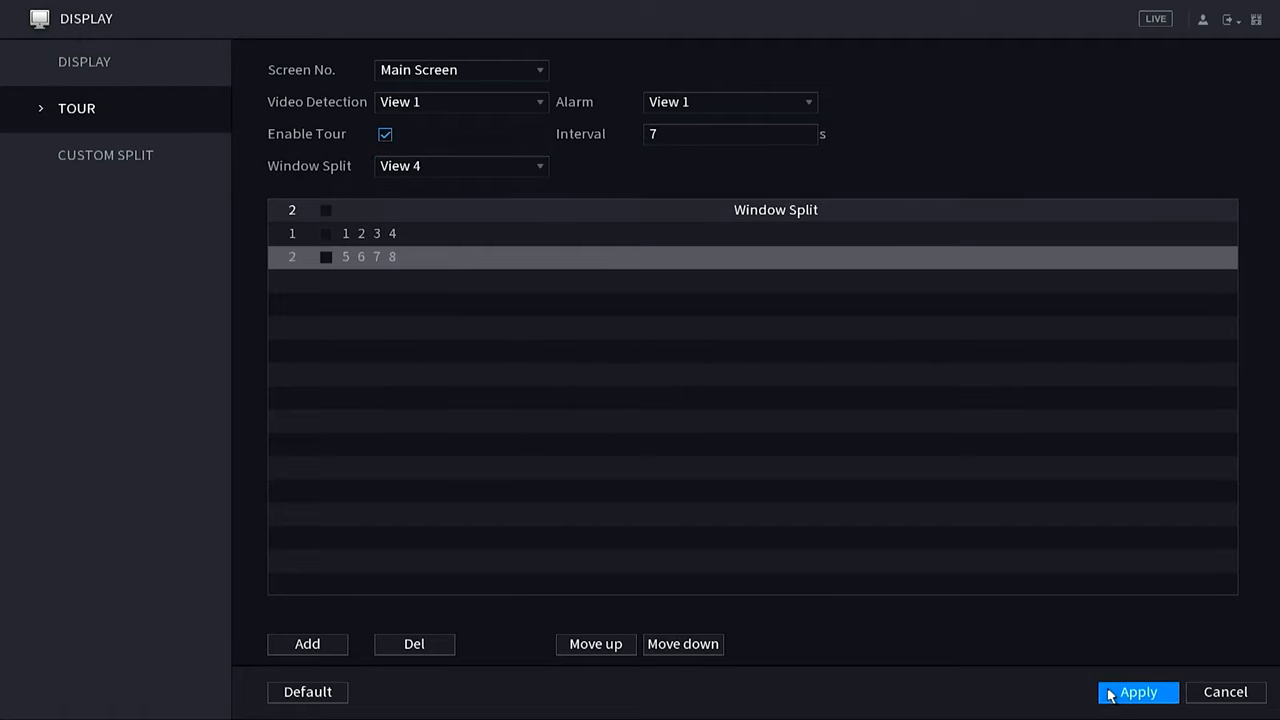
pyautogui.click(460, 166)
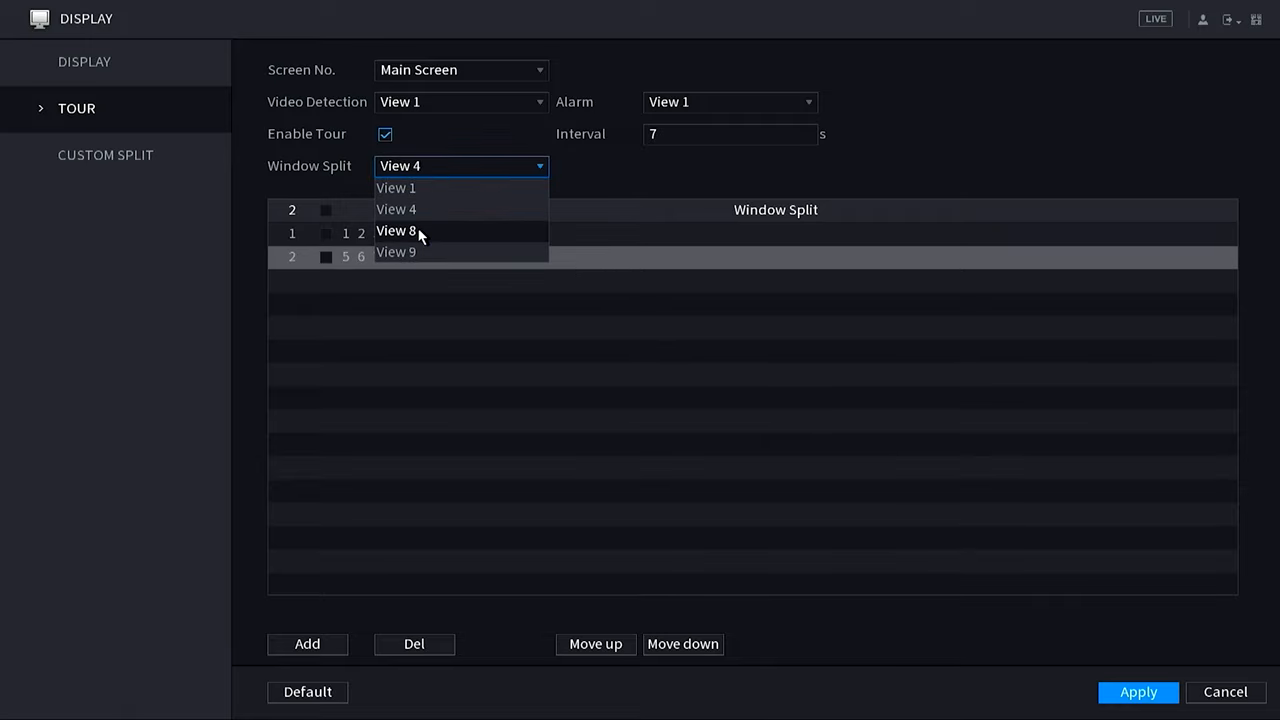
pyautogui.click(396, 232)
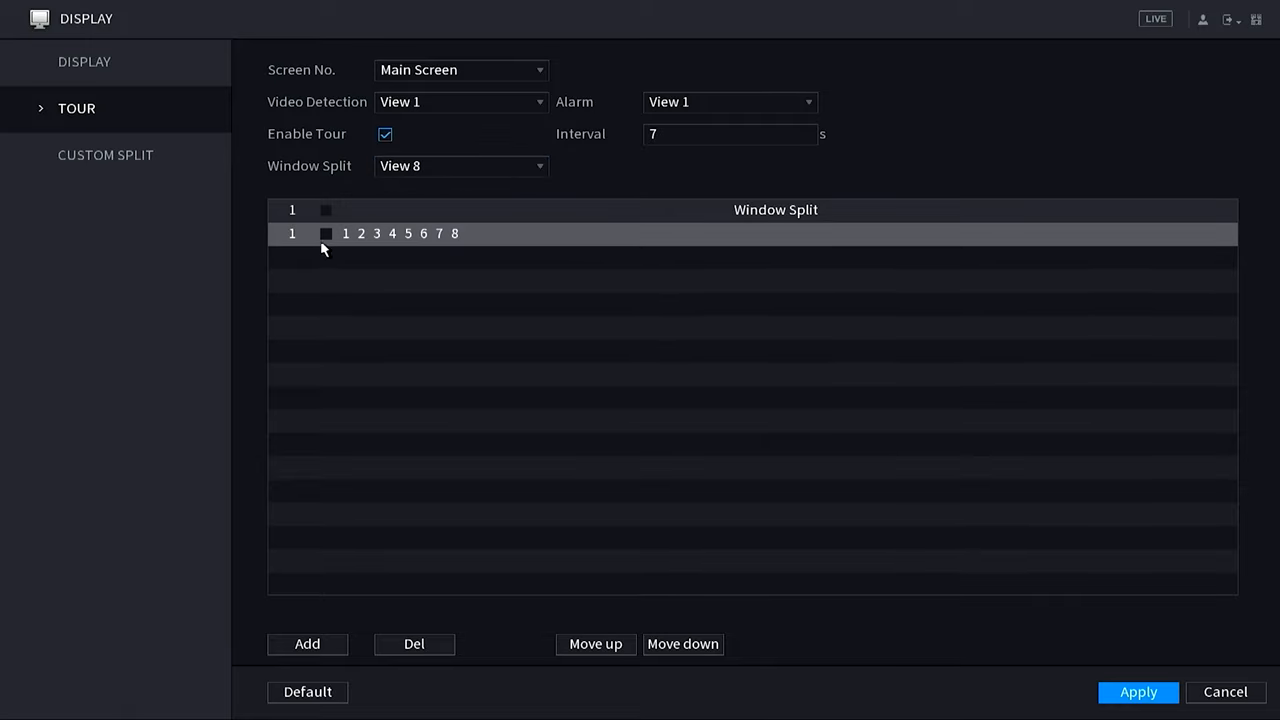
pyautogui.click(326, 232)
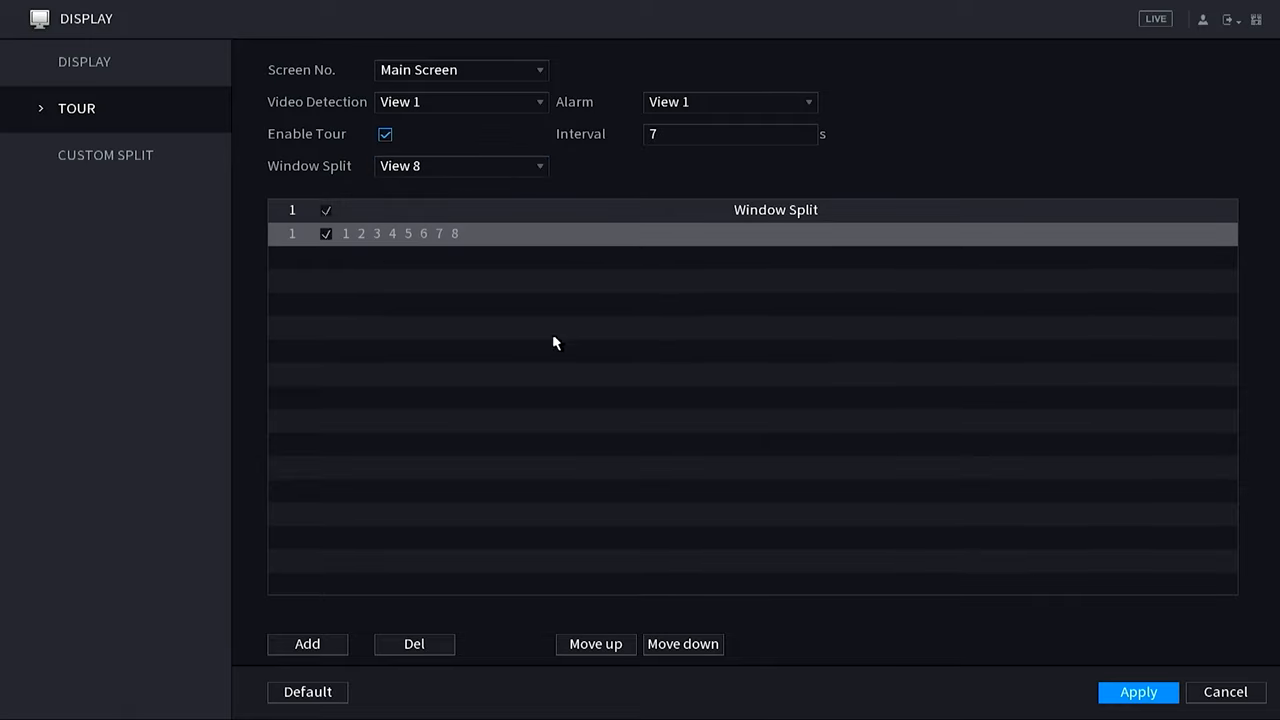
# - Include all eight View 1 single-camera channels in the tour
pyautogui.click(460, 166)
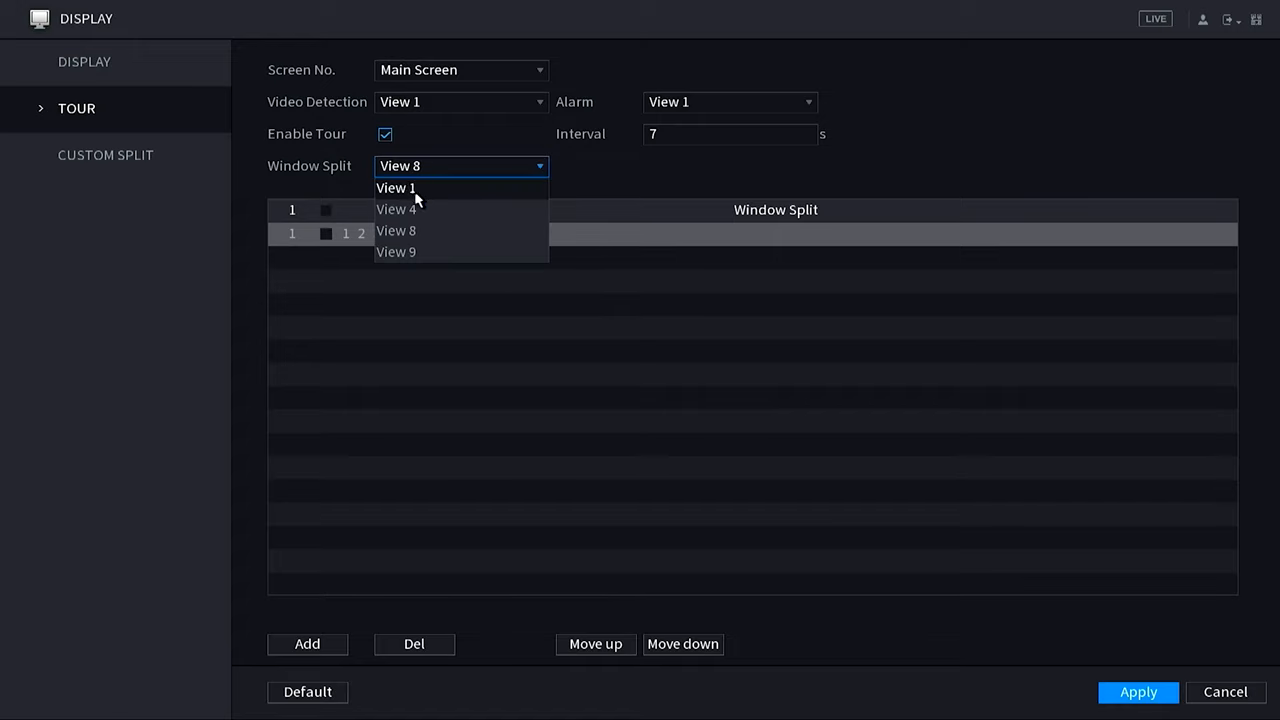
pyautogui.click(396, 188)
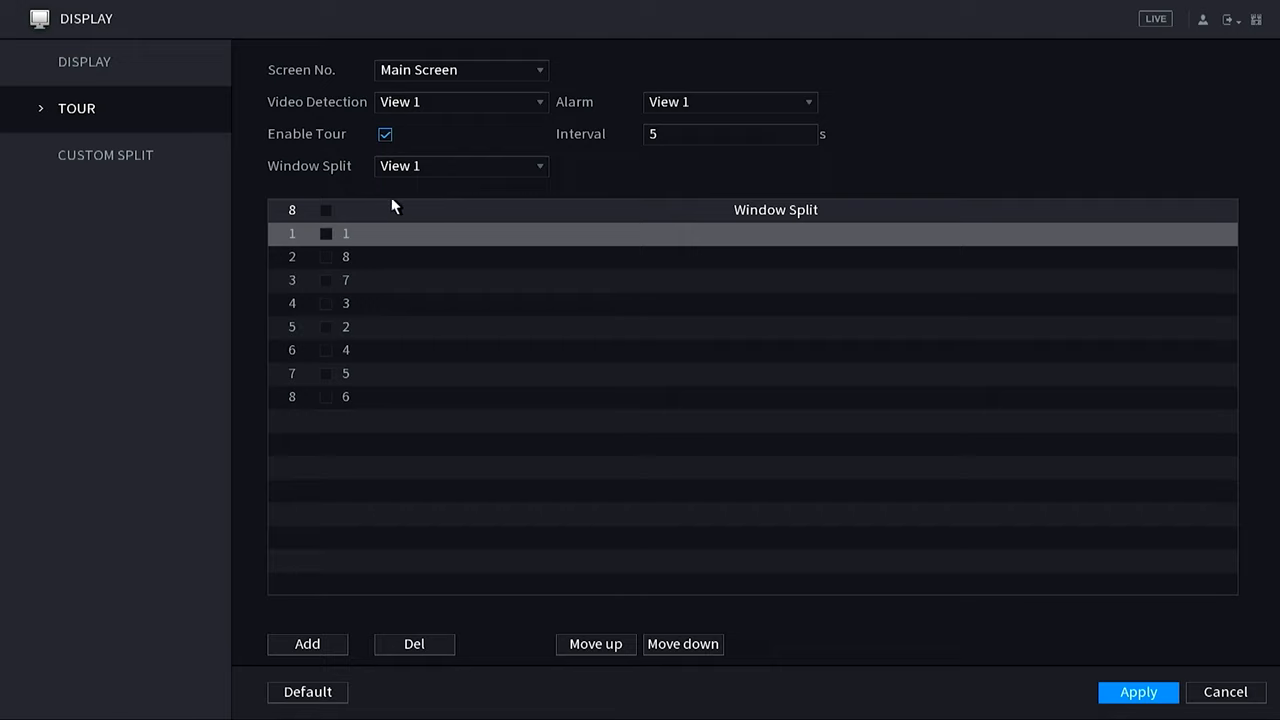
pyautogui.click(326, 210)
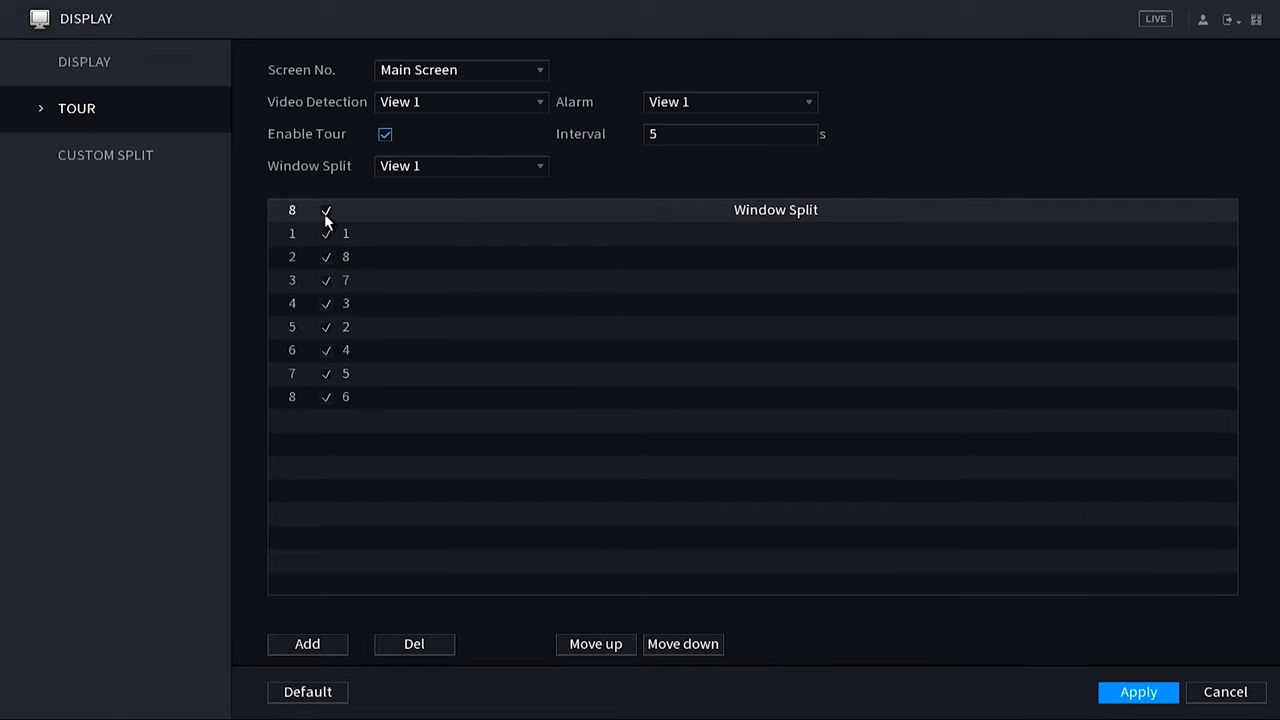
pyautogui.moveTo(640, 228)
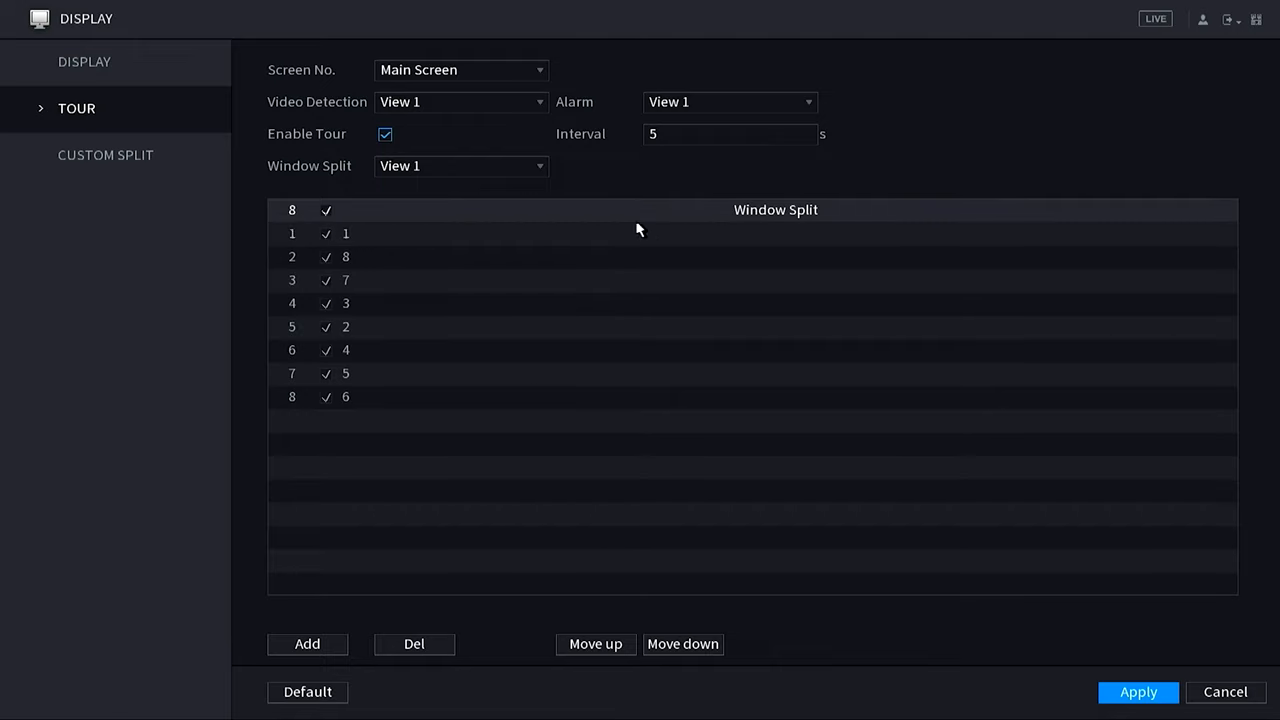
pyautogui.moveTo(678, 180)
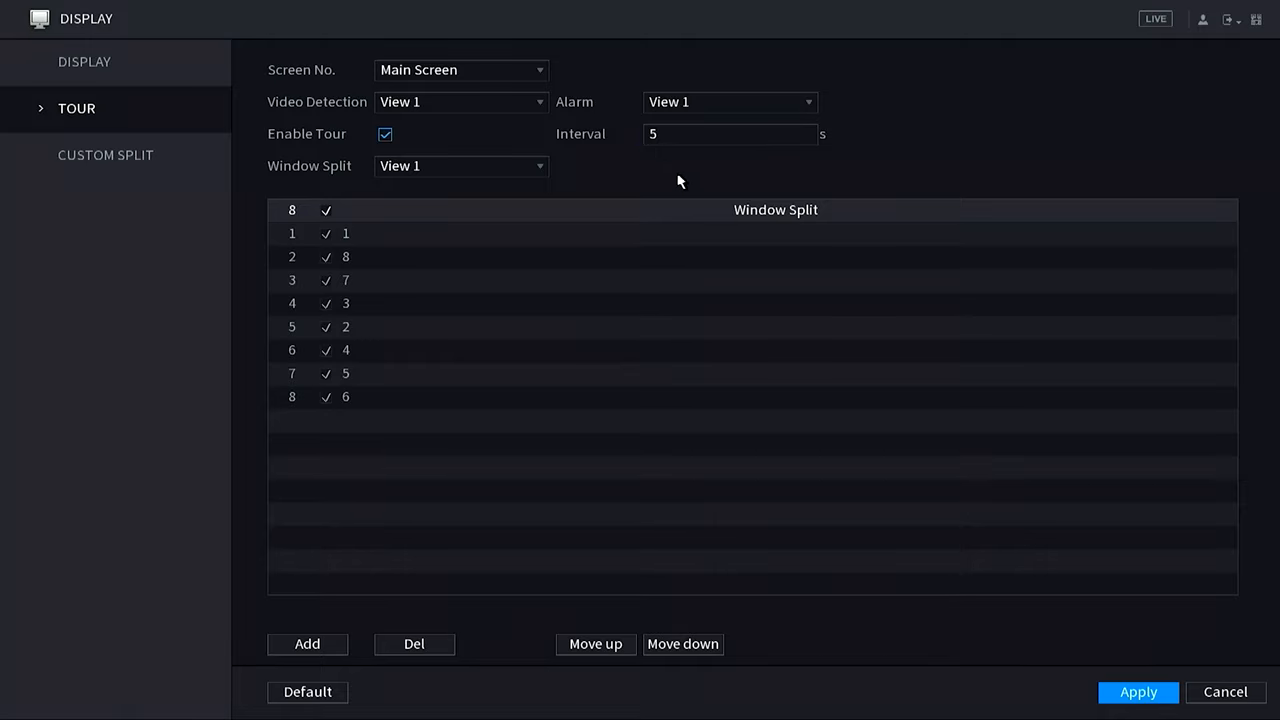
# - Set the tour Interval to 7 seconds
pyautogui.click(730, 132)
pyautogui.write('7')
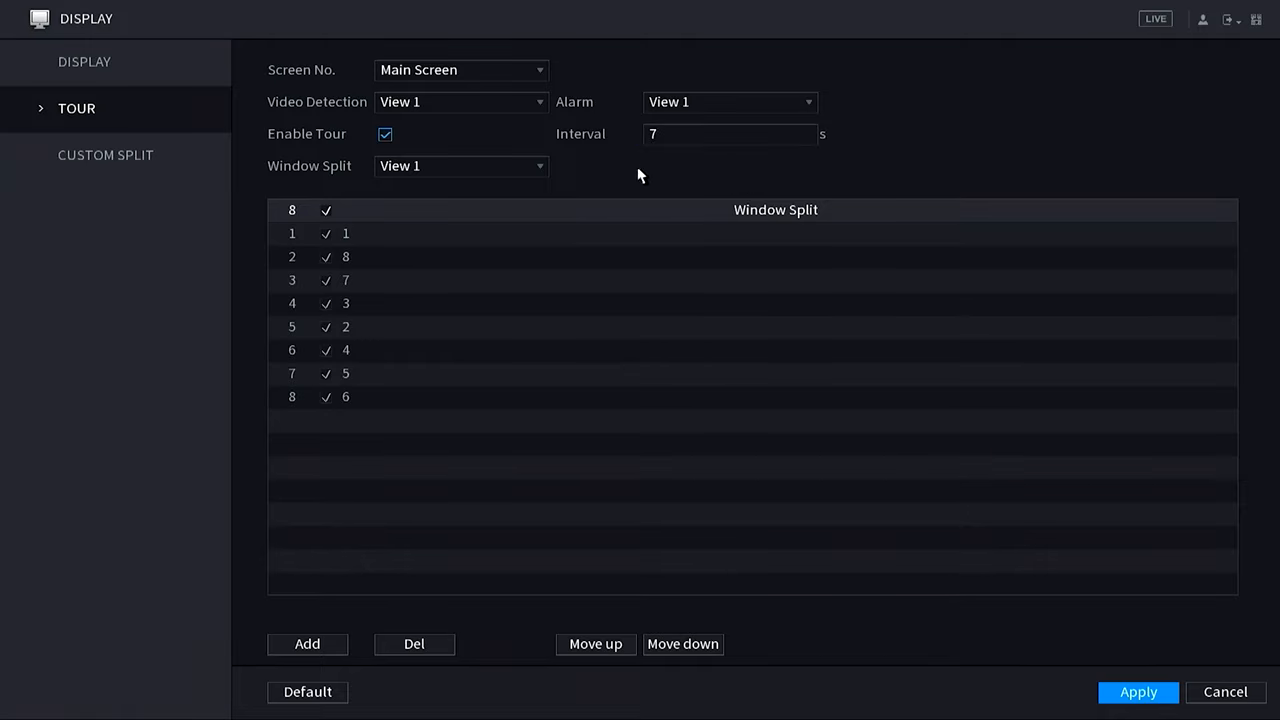
pyautogui.moveTo(1076, 656)
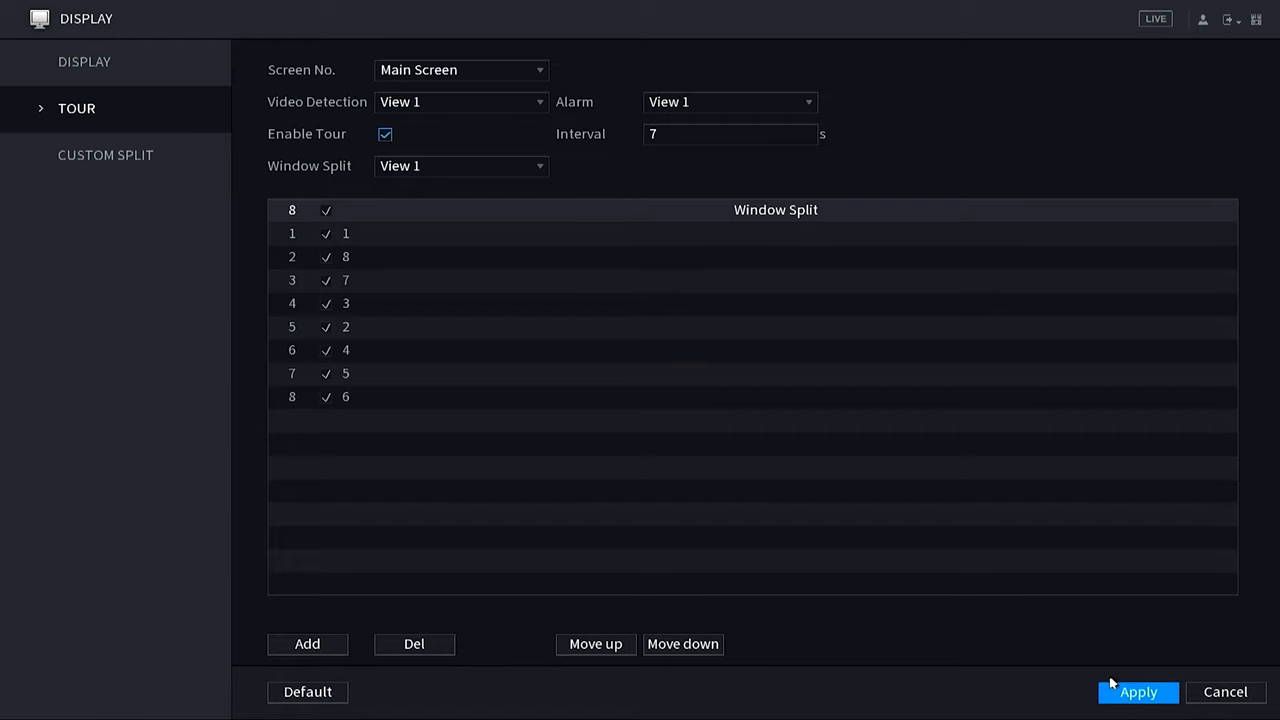
pyautogui.moveTo(1142, 22)
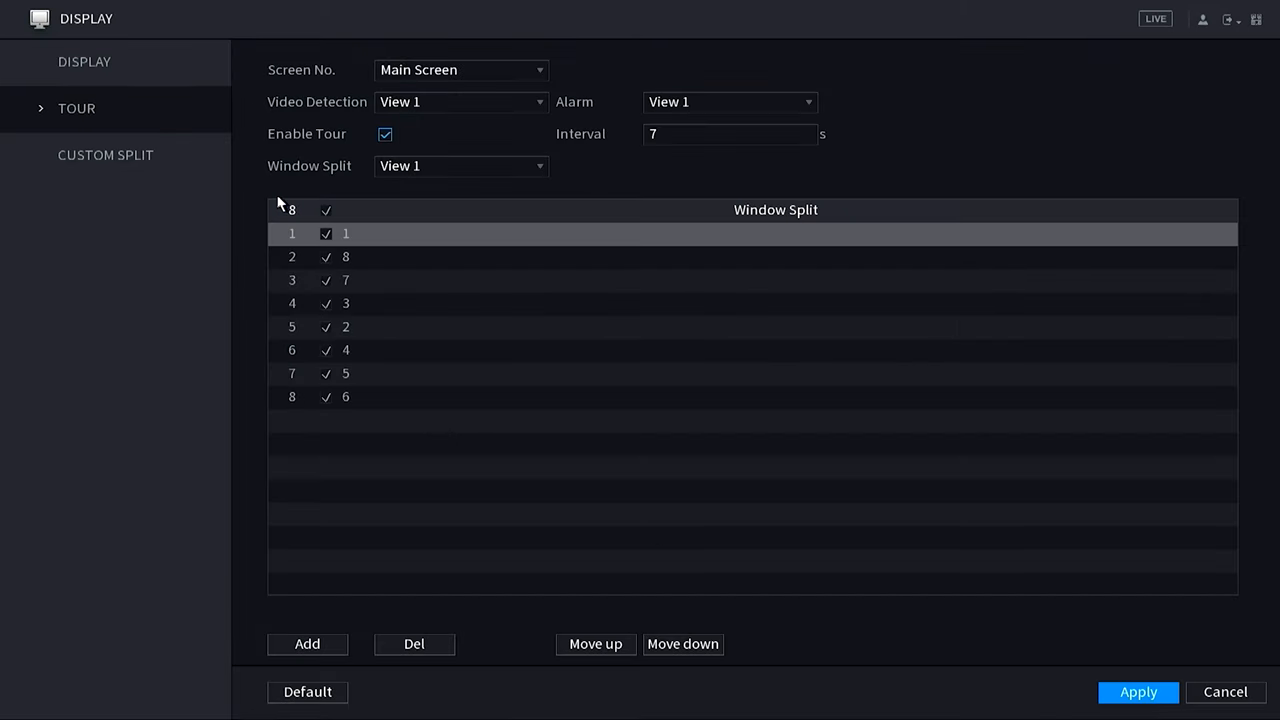
# - Clear all View 1 channels, tick individual ones and start adding a group
pyautogui.click(324, 210)
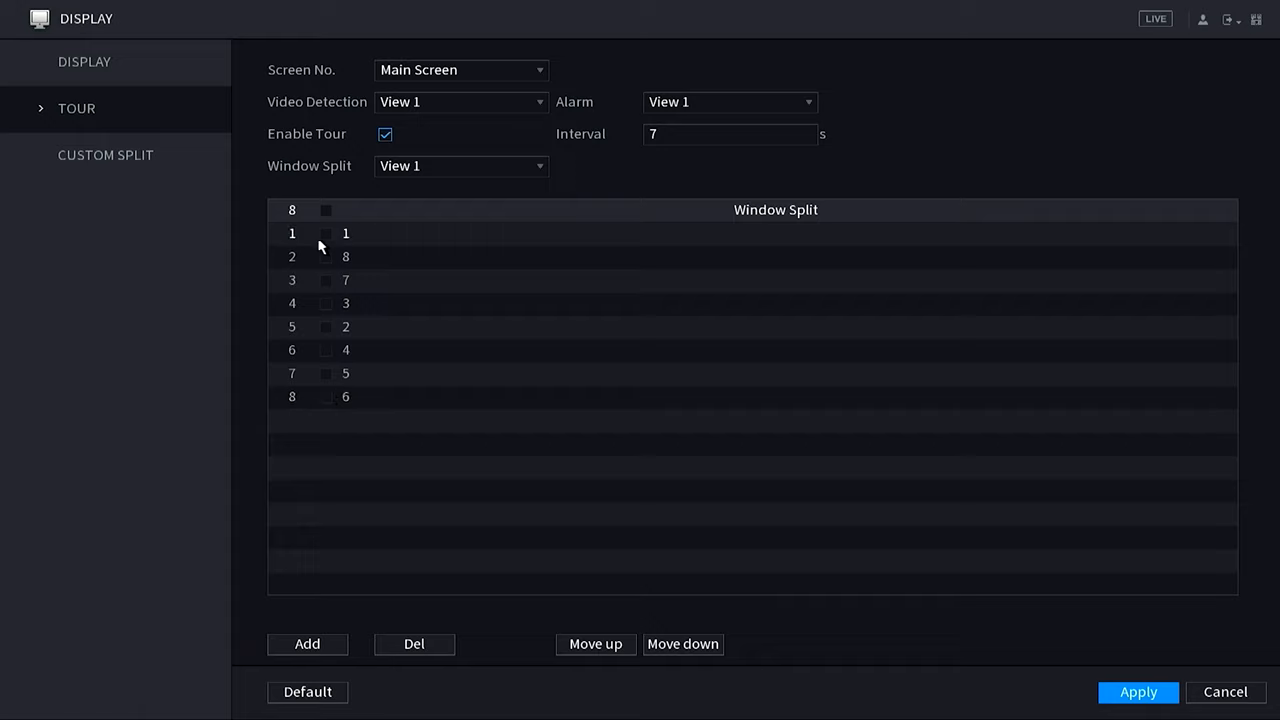
pyautogui.click(324, 328)
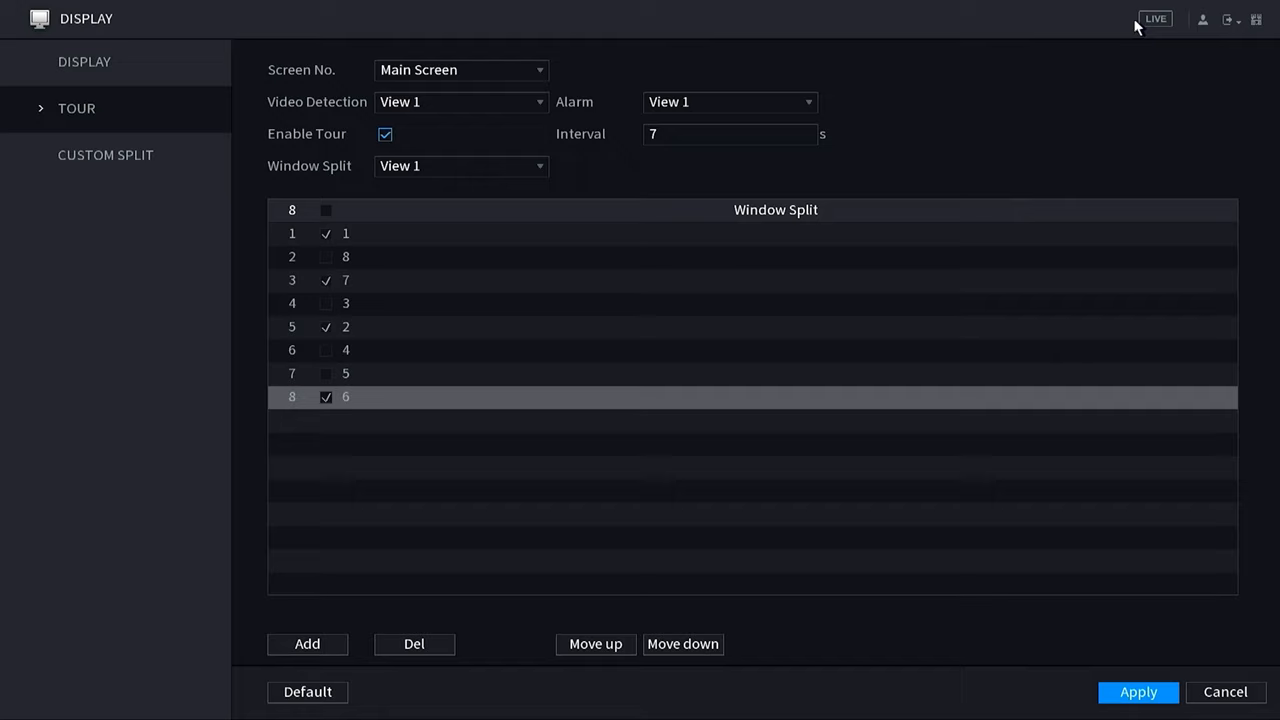
pyautogui.click(308, 644)
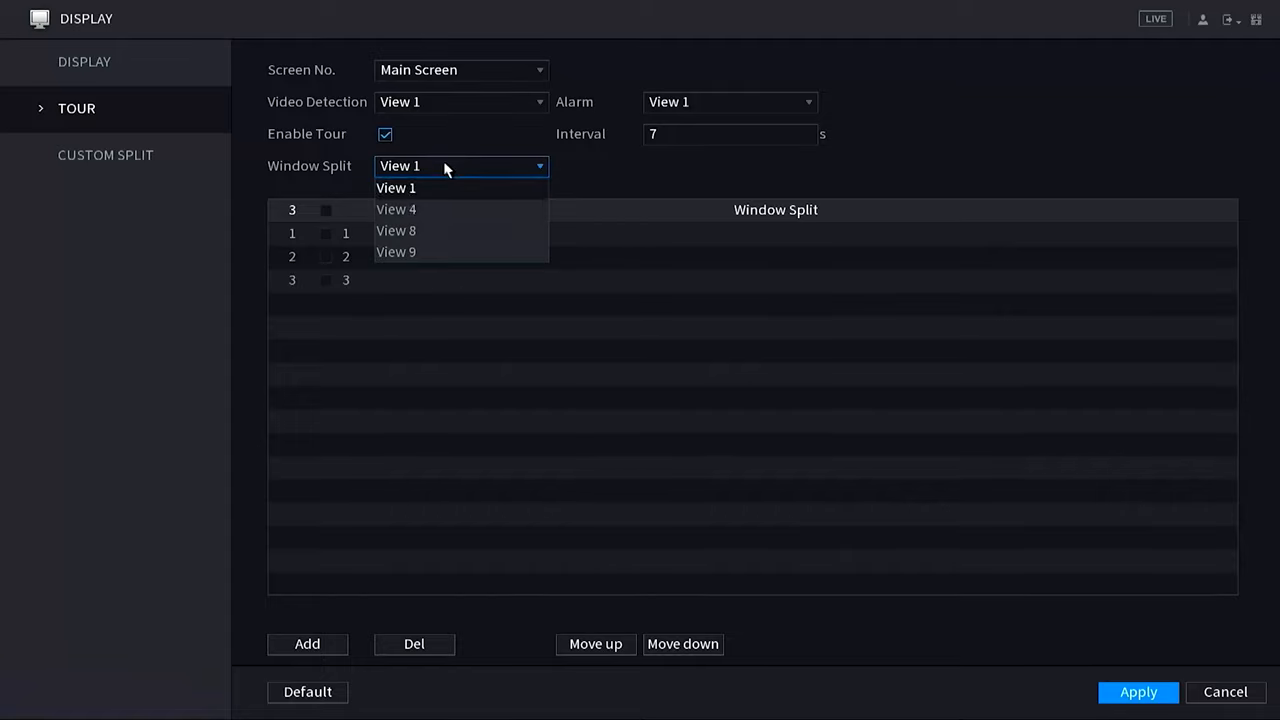
# - Delete the old View 4 quad groups from the tour
pyautogui.click(396, 210)
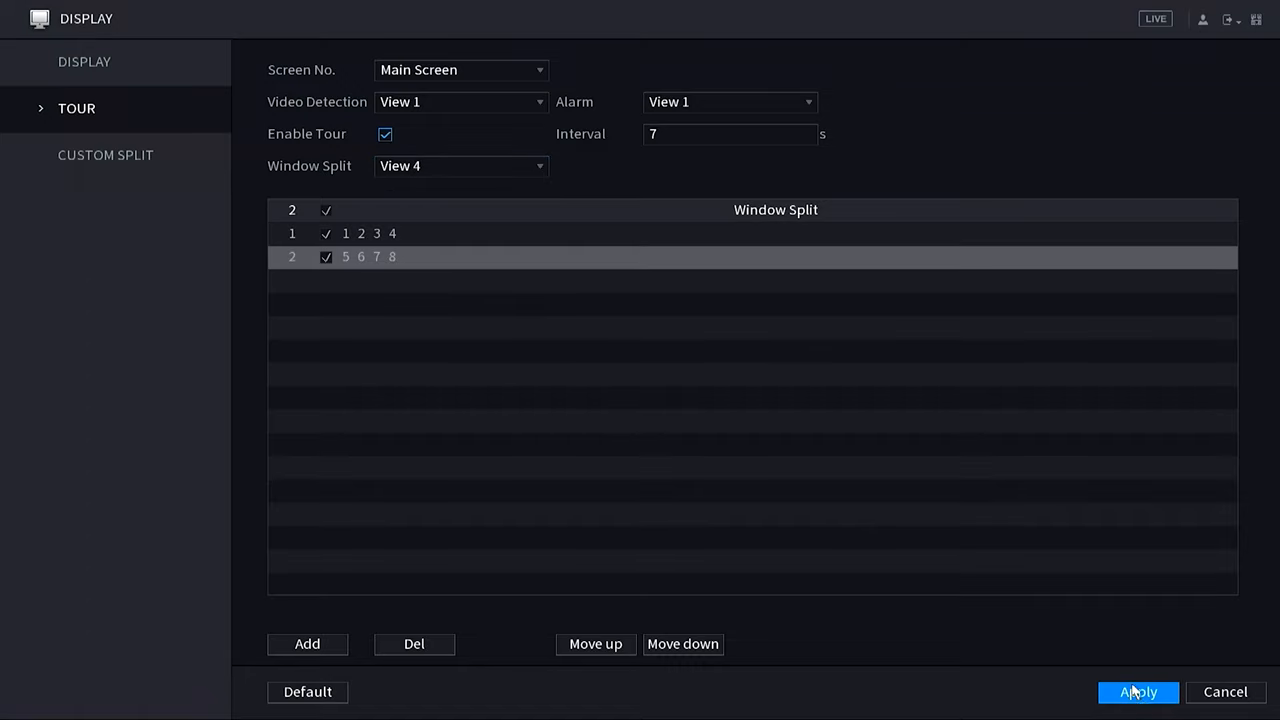
pyautogui.click(460, 166)
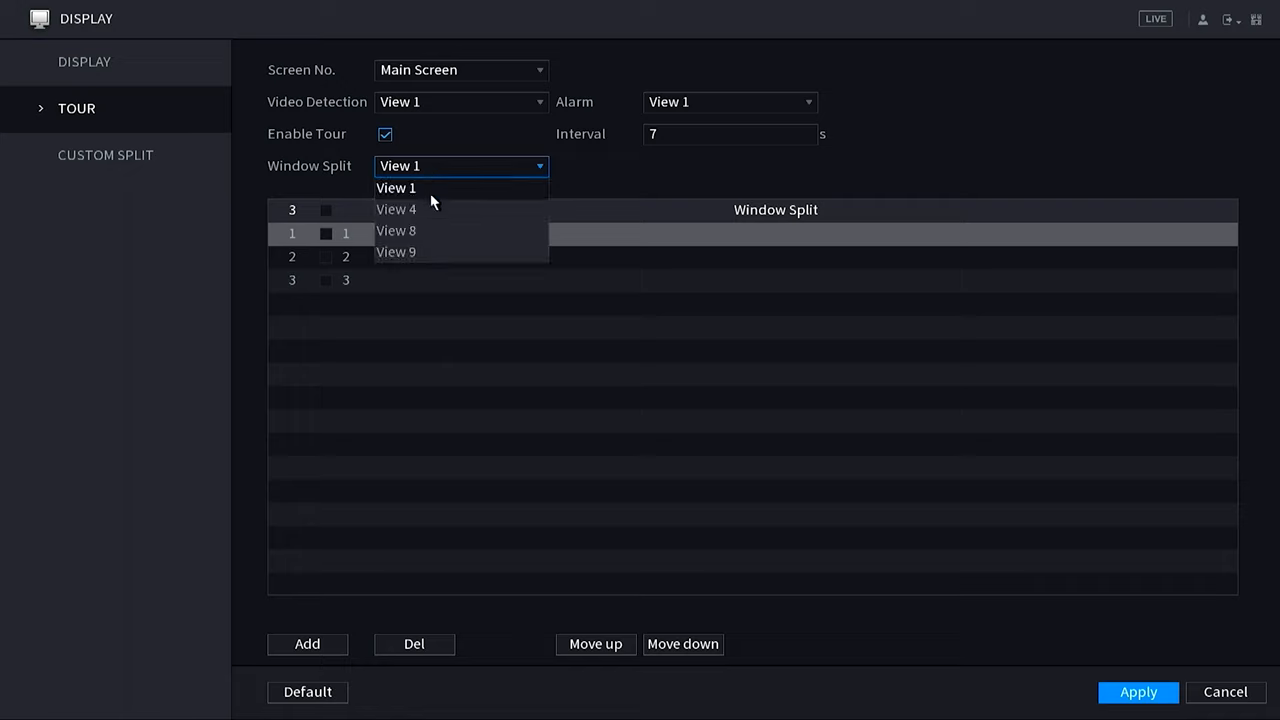
pyautogui.click(396, 210)
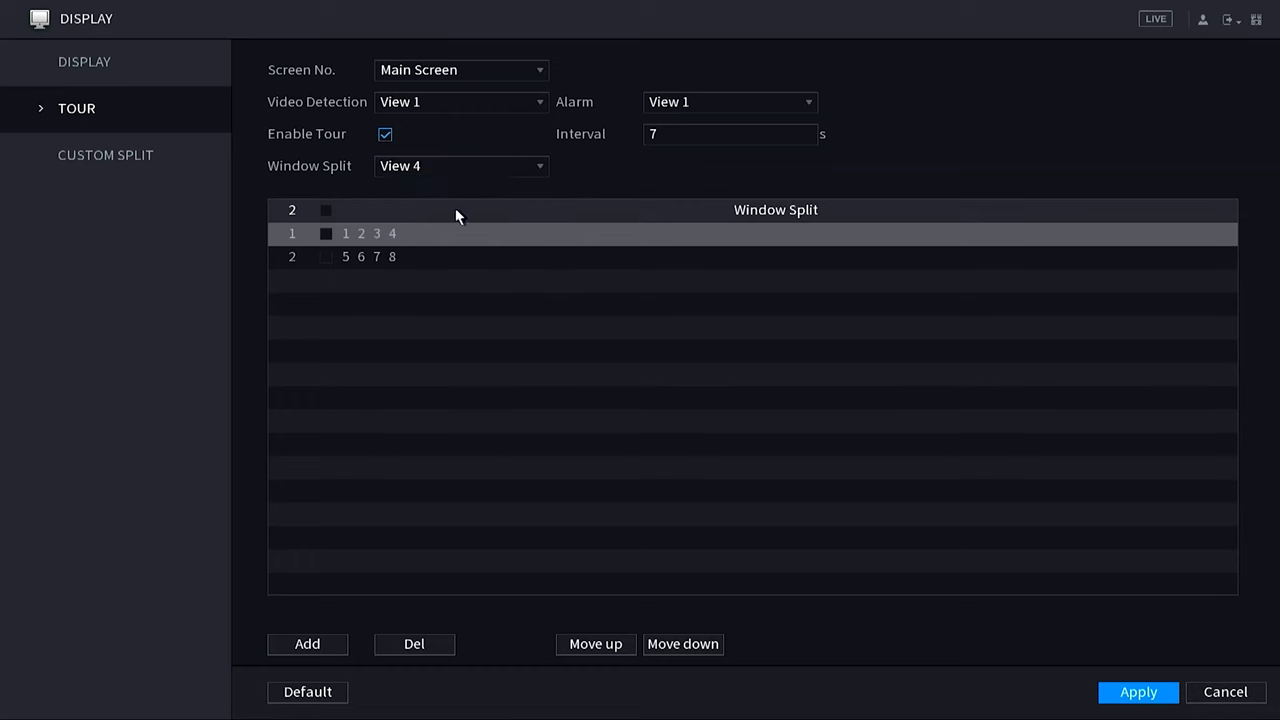
pyautogui.click(326, 210)
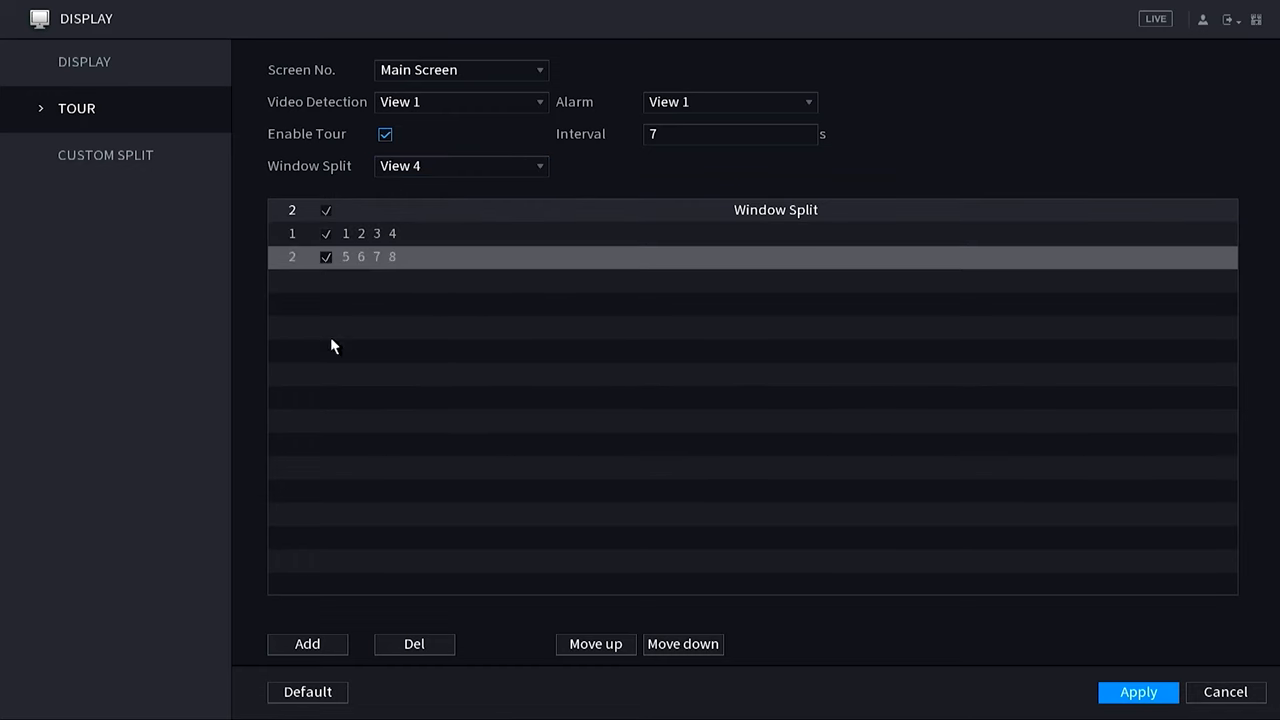
pyautogui.click(414, 644)
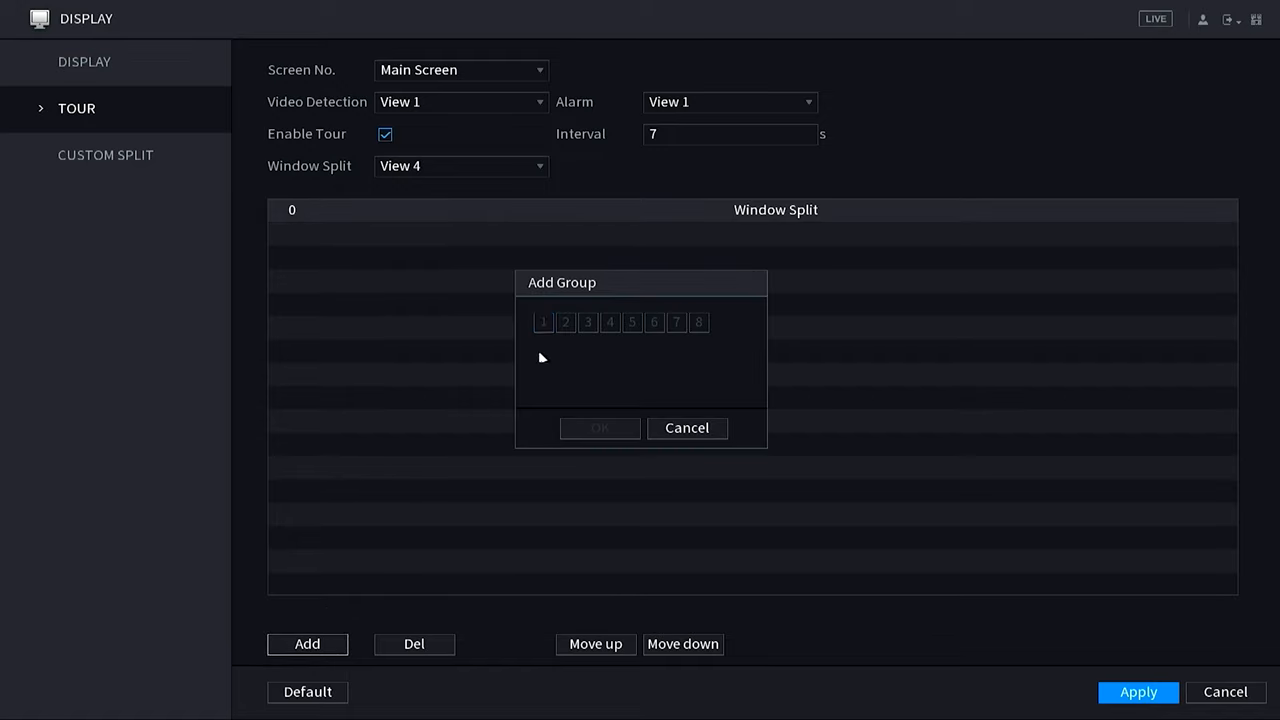
# - Add quad groups with cameras 1-3-5-7 and 2-4-6-8
pyautogui.click(632, 322)
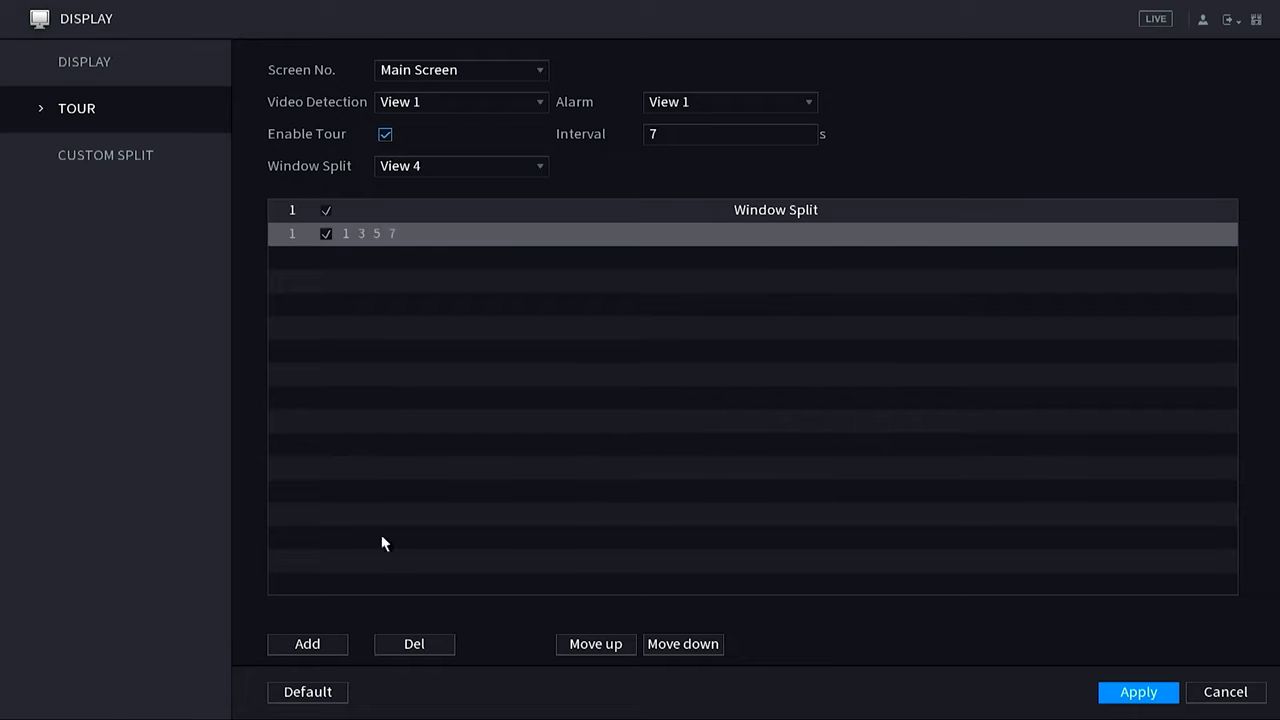
pyautogui.click(308, 644)
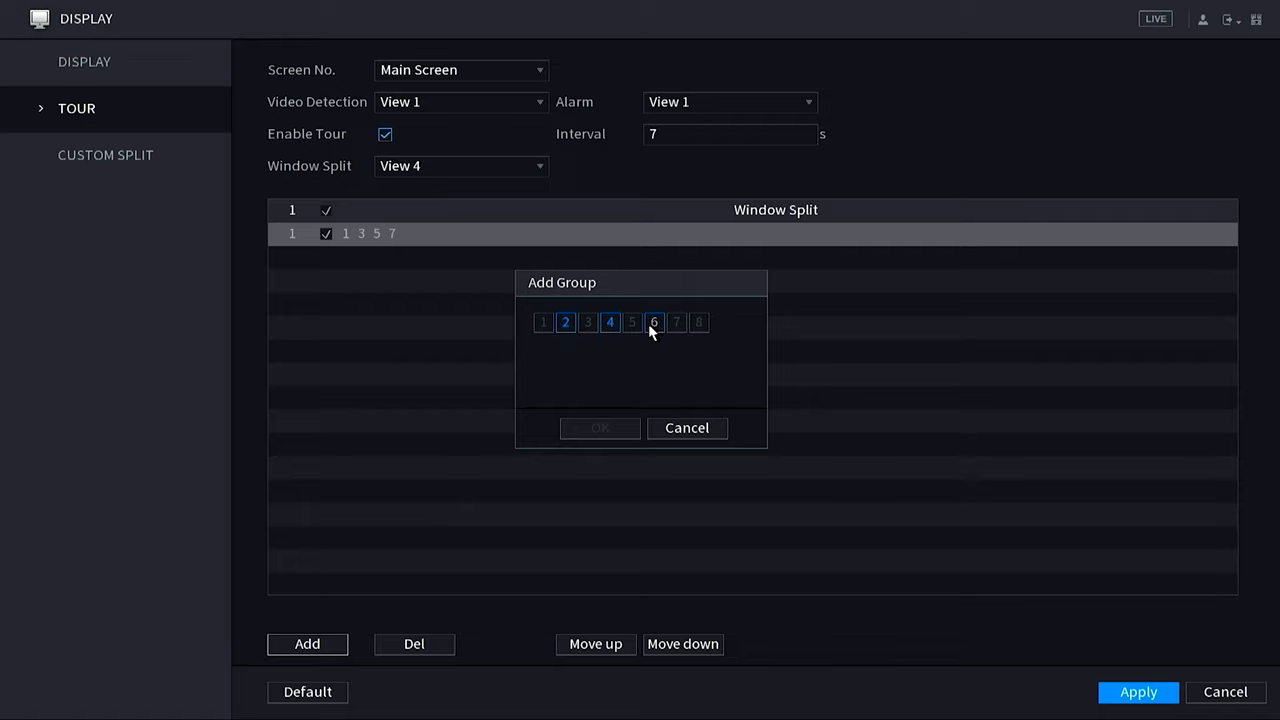
pyautogui.click(600, 428)
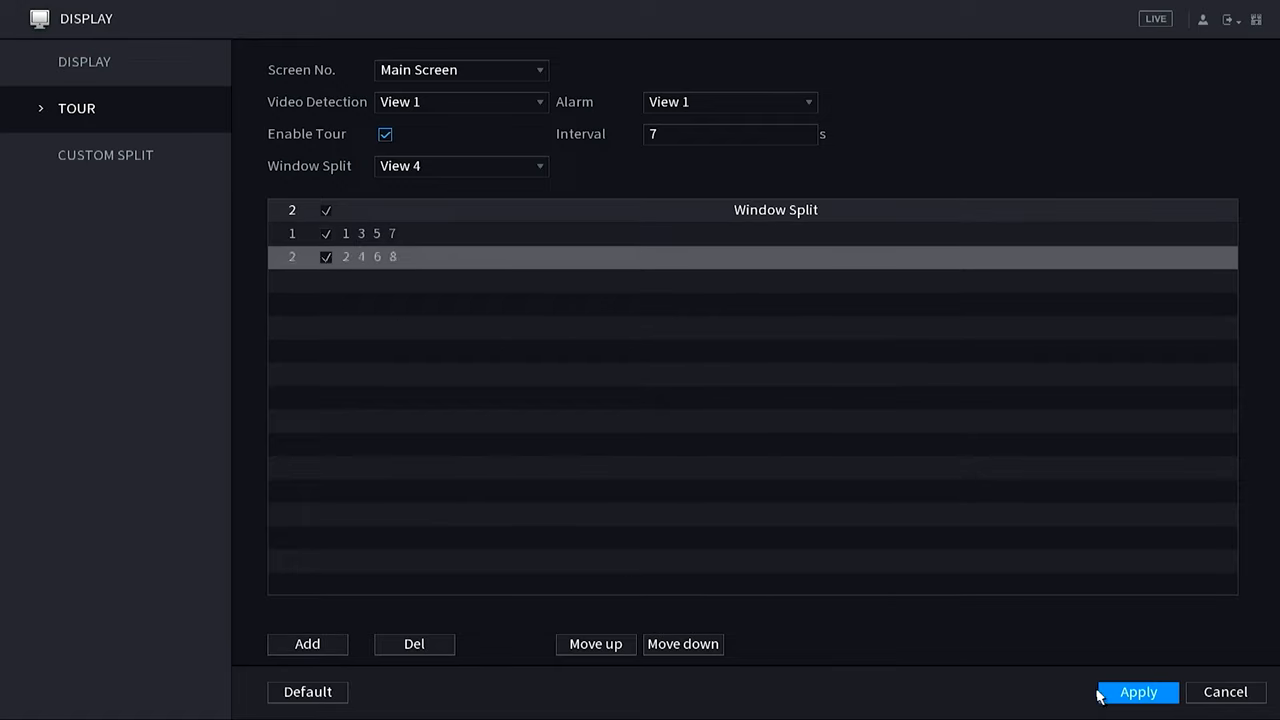
pyautogui.moveTo(1156, 28)
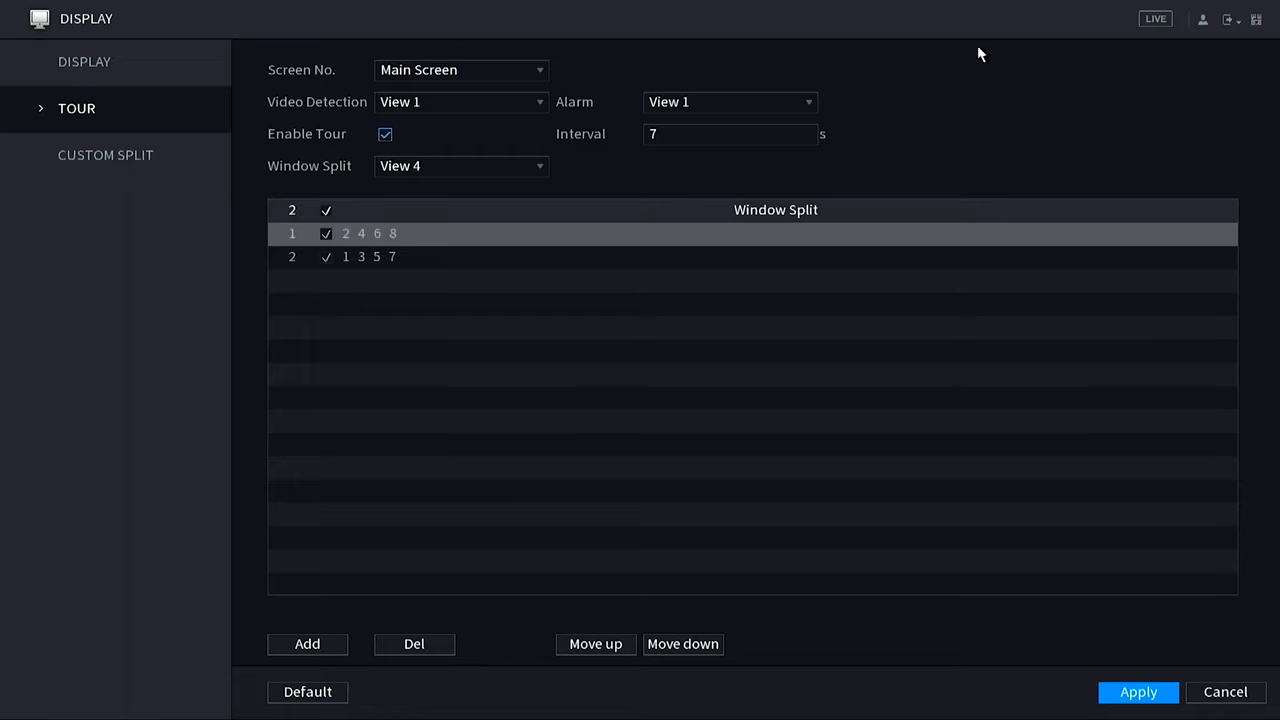
# - Set the tour Interval to 10 seconds using the on-screen keypad
pyautogui.click(730, 134)
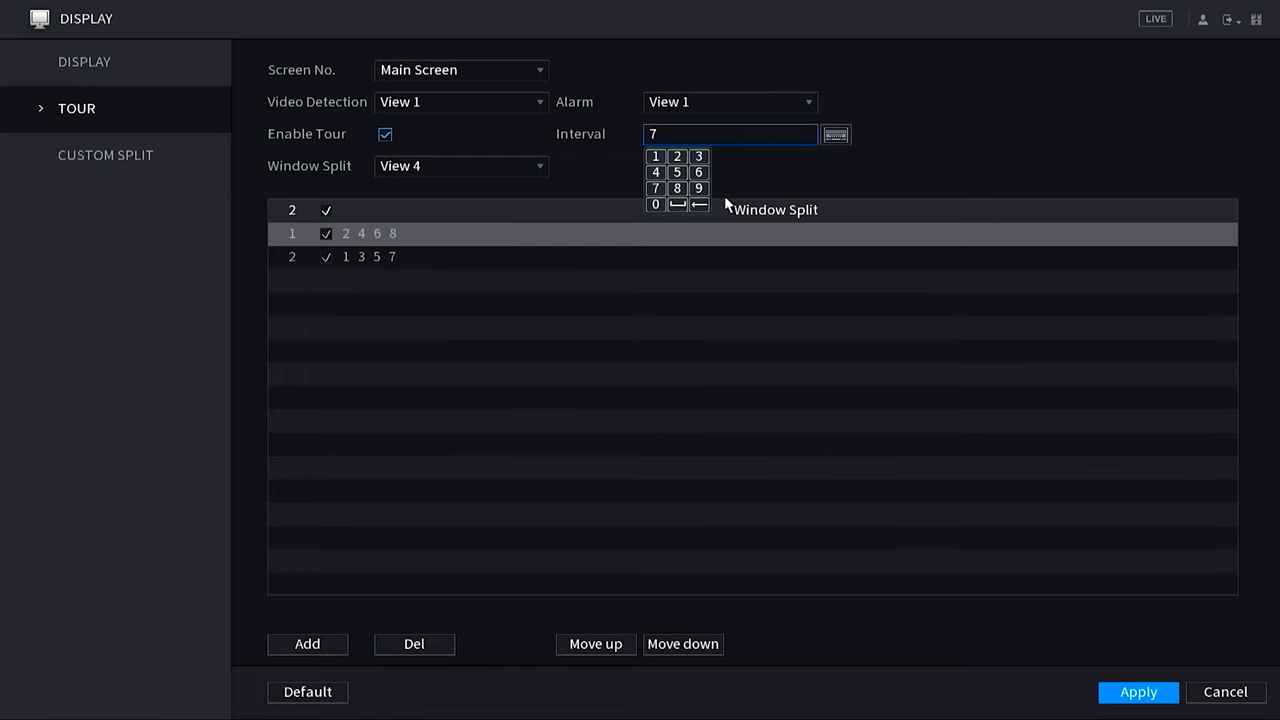
pyautogui.click(656, 204)
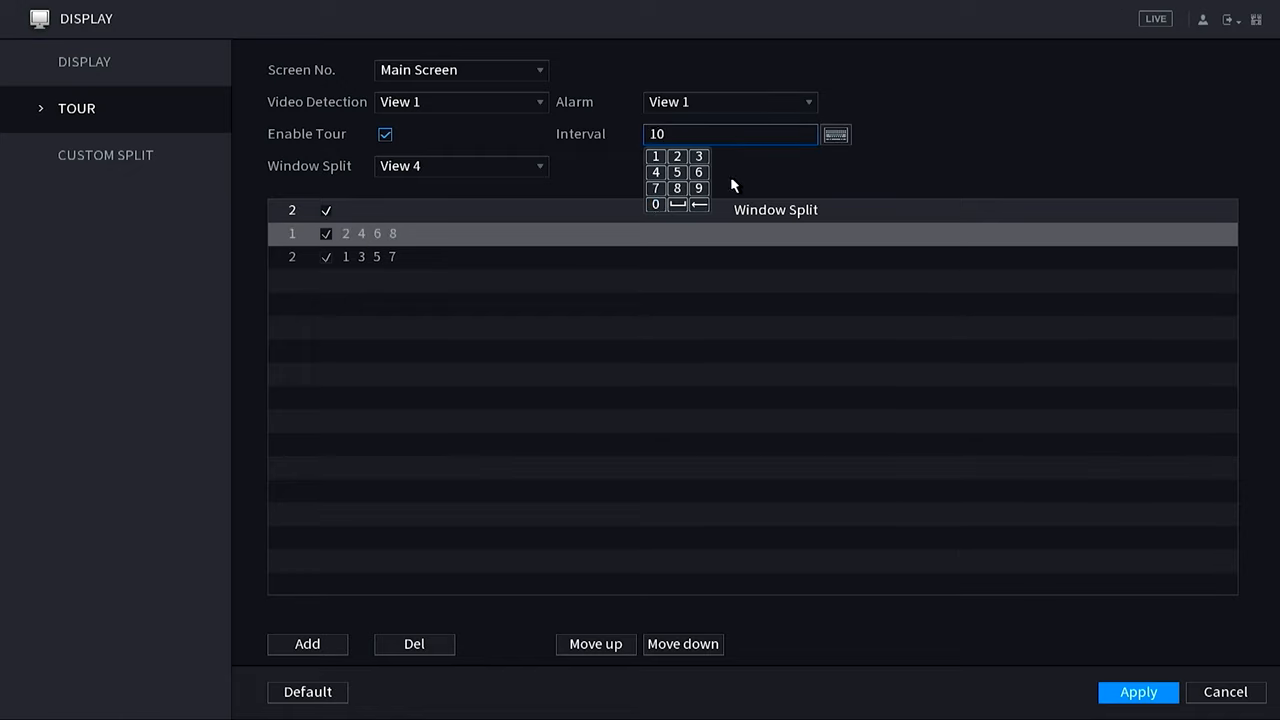
pyautogui.click(1070, 204)
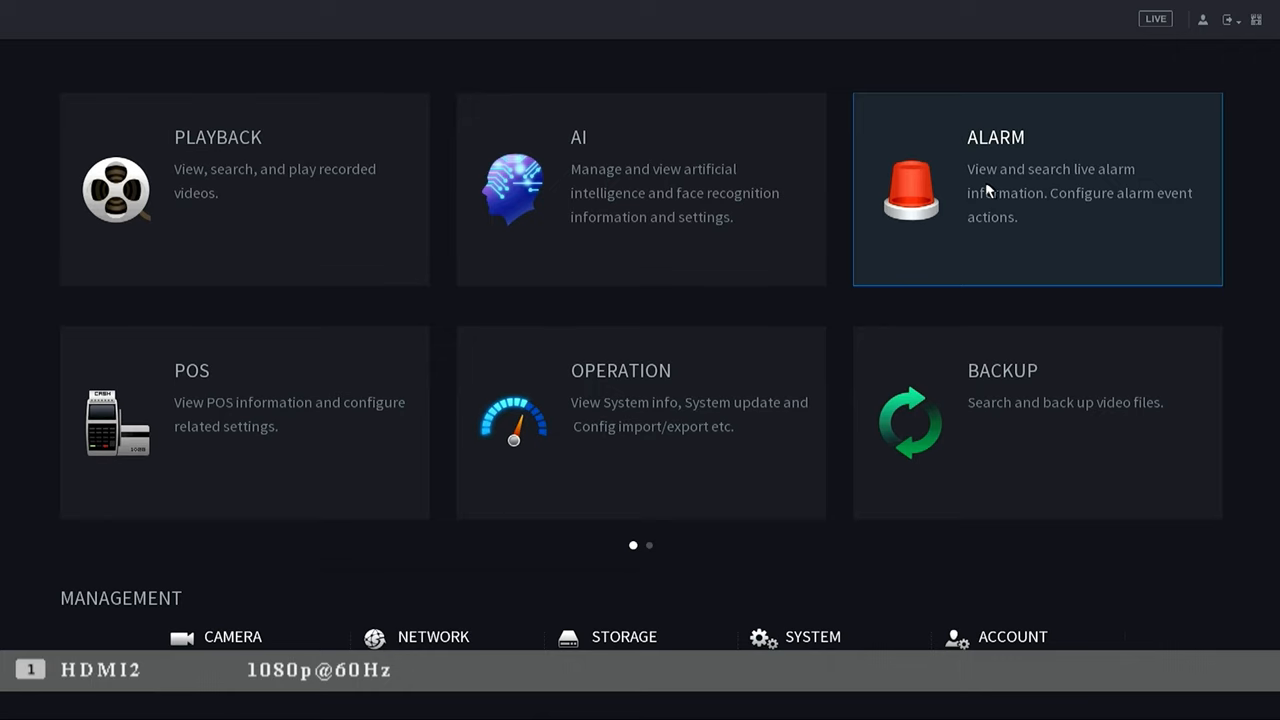
# - In Alarm > Video Detection > Motion Detect, make motion on D1 trigger the tour
pyautogui.click(1036, 188)
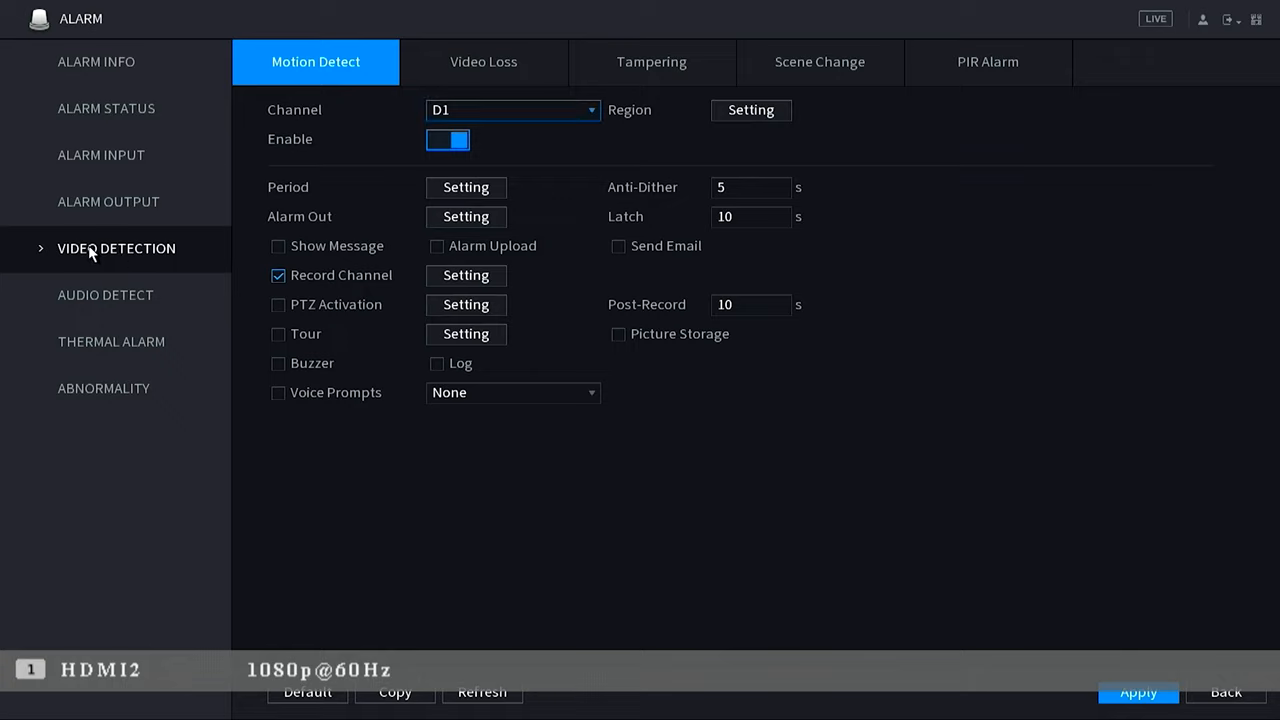
pyautogui.click(448, 140)
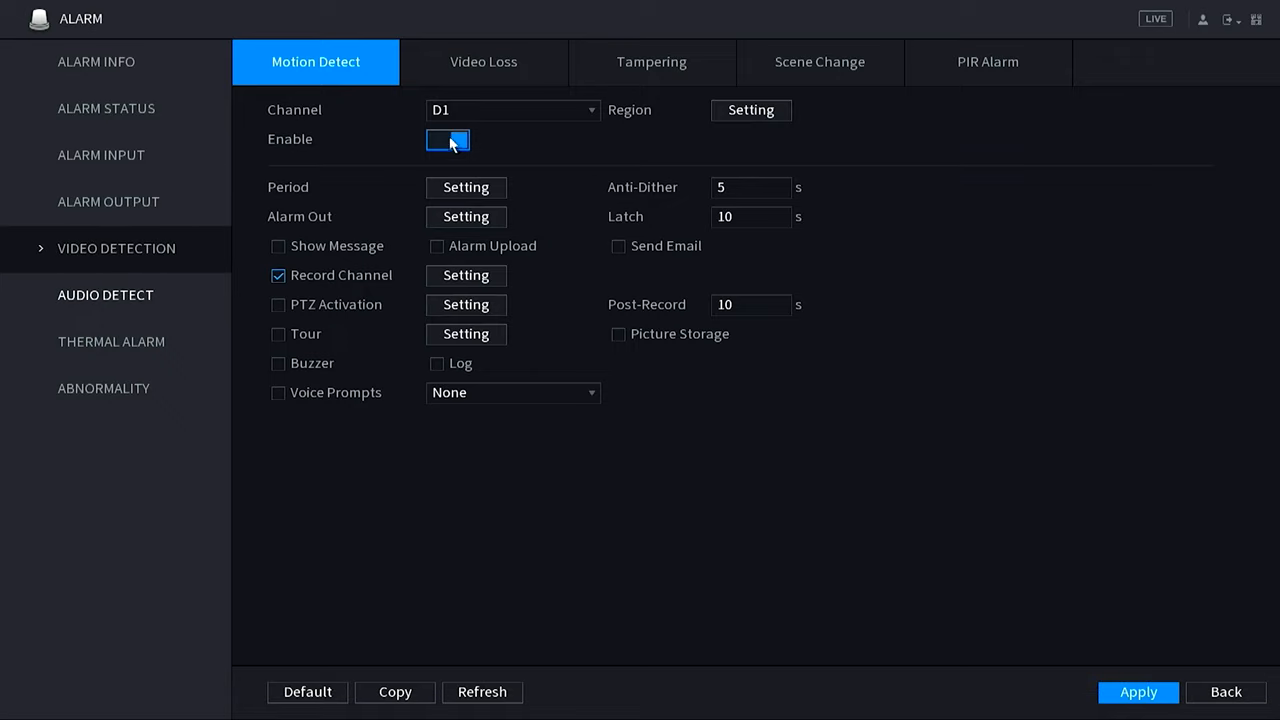
pyautogui.click(448, 140)
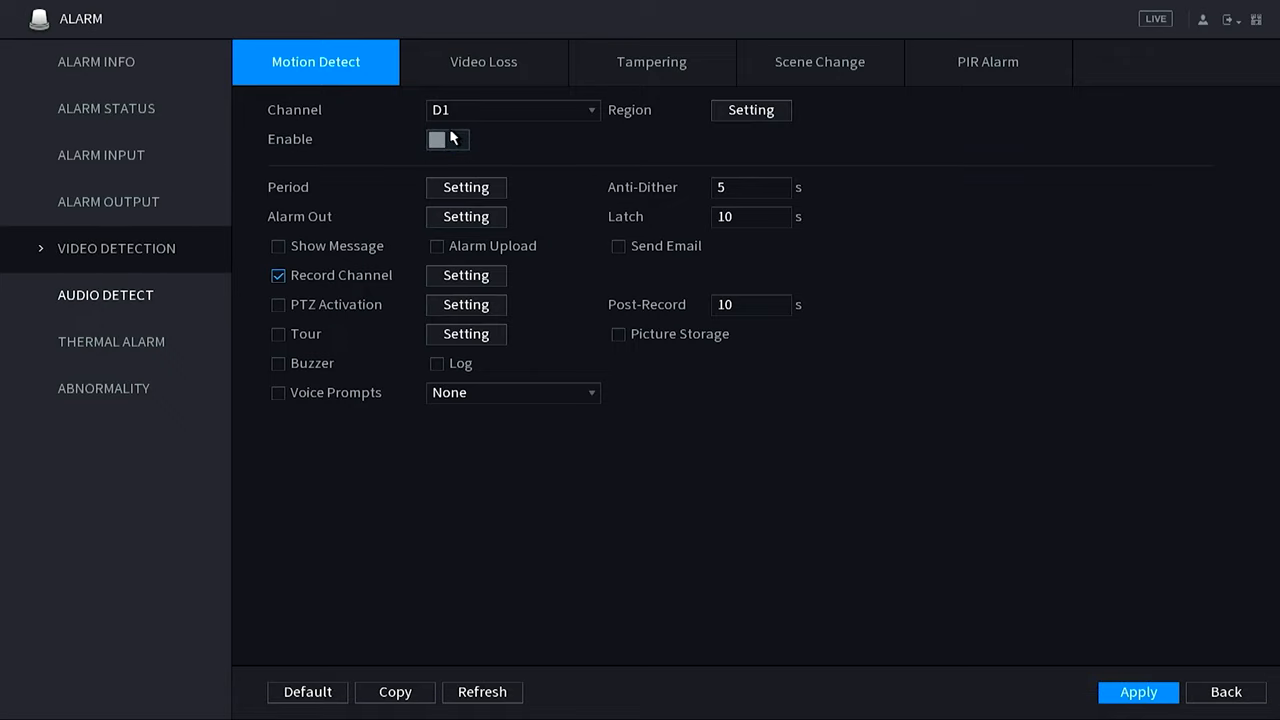
pyautogui.click(448, 140)
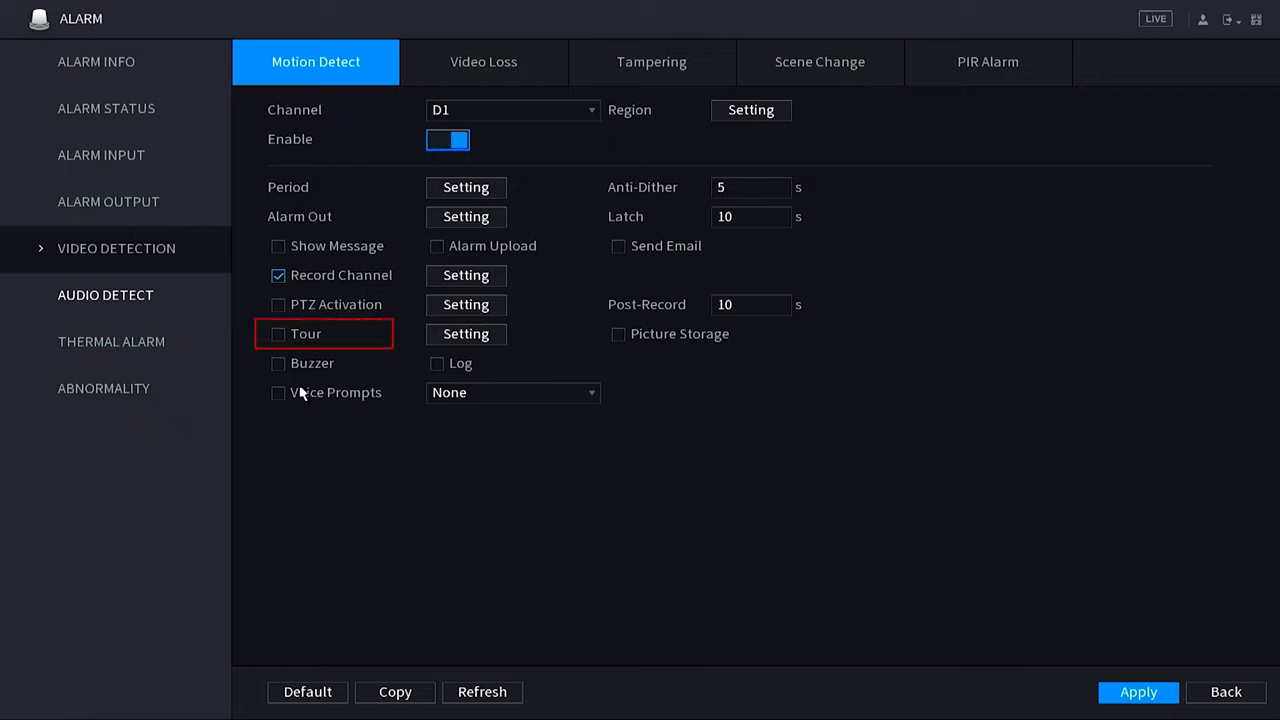
pyautogui.click(278, 334)
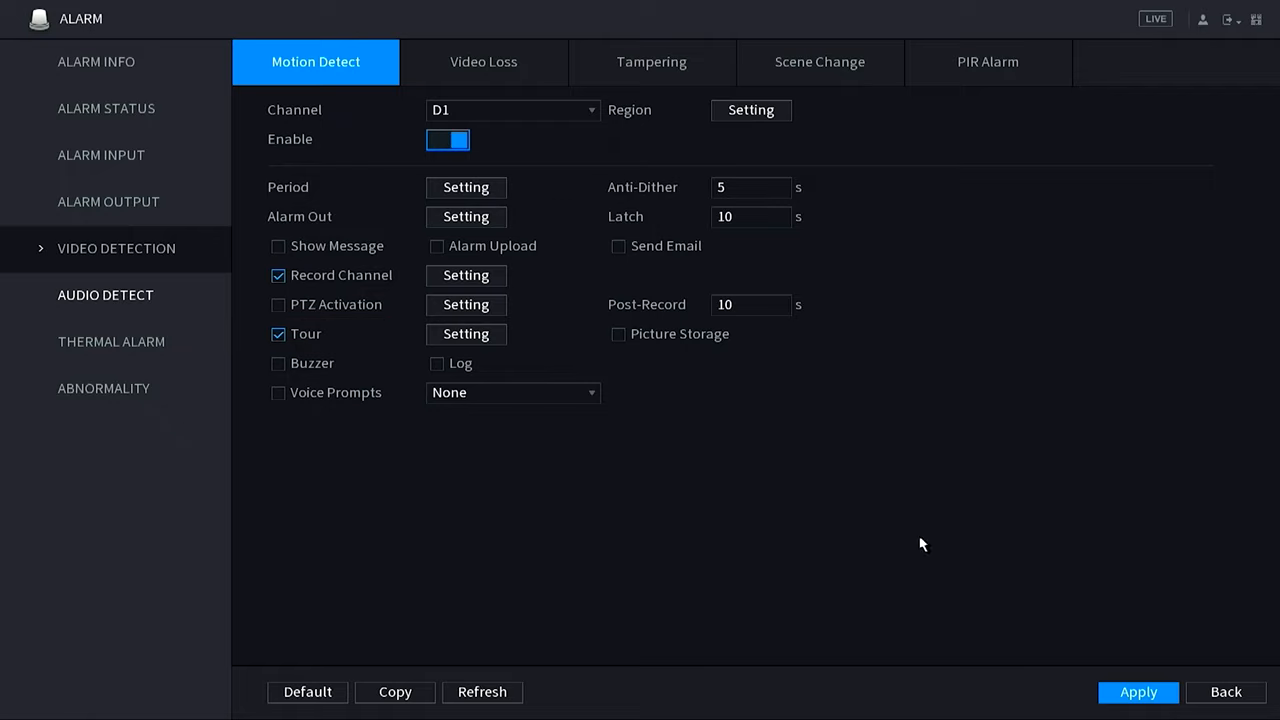
pyautogui.moveTo(680, 264)
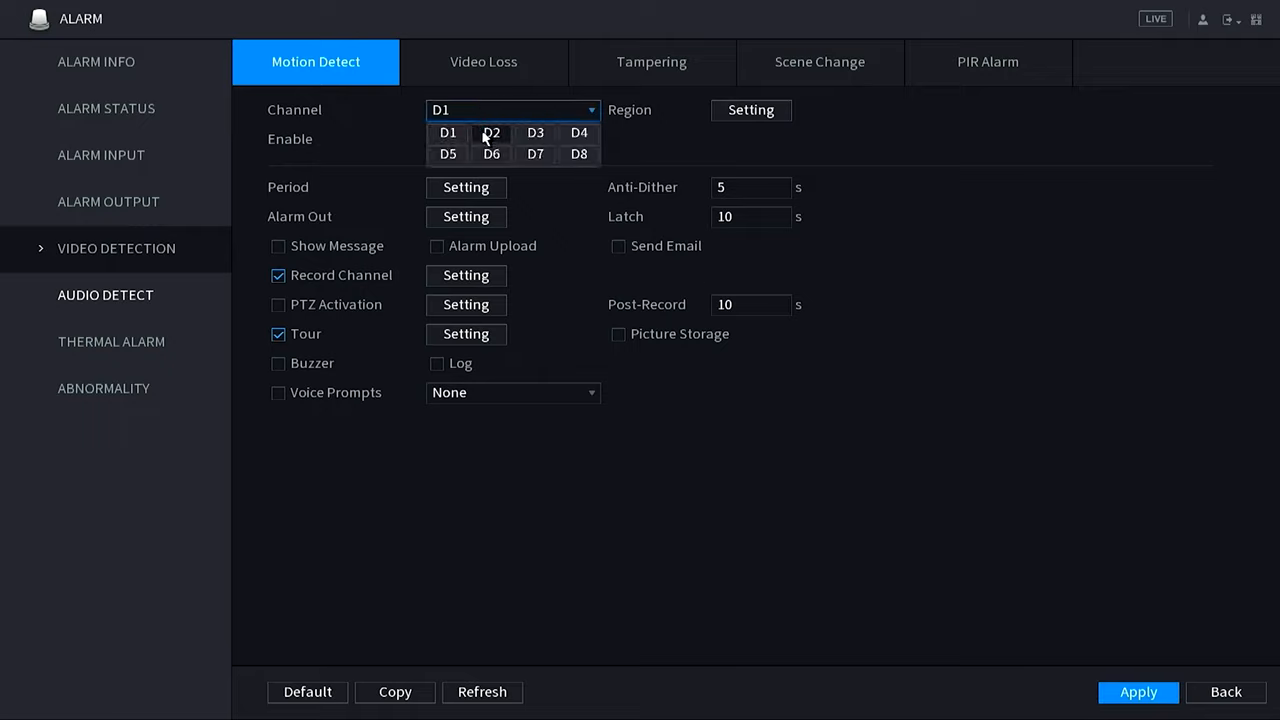
# - Switch to channel D2 and make its motion trigger the tour as well
pyautogui.click(492, 132)
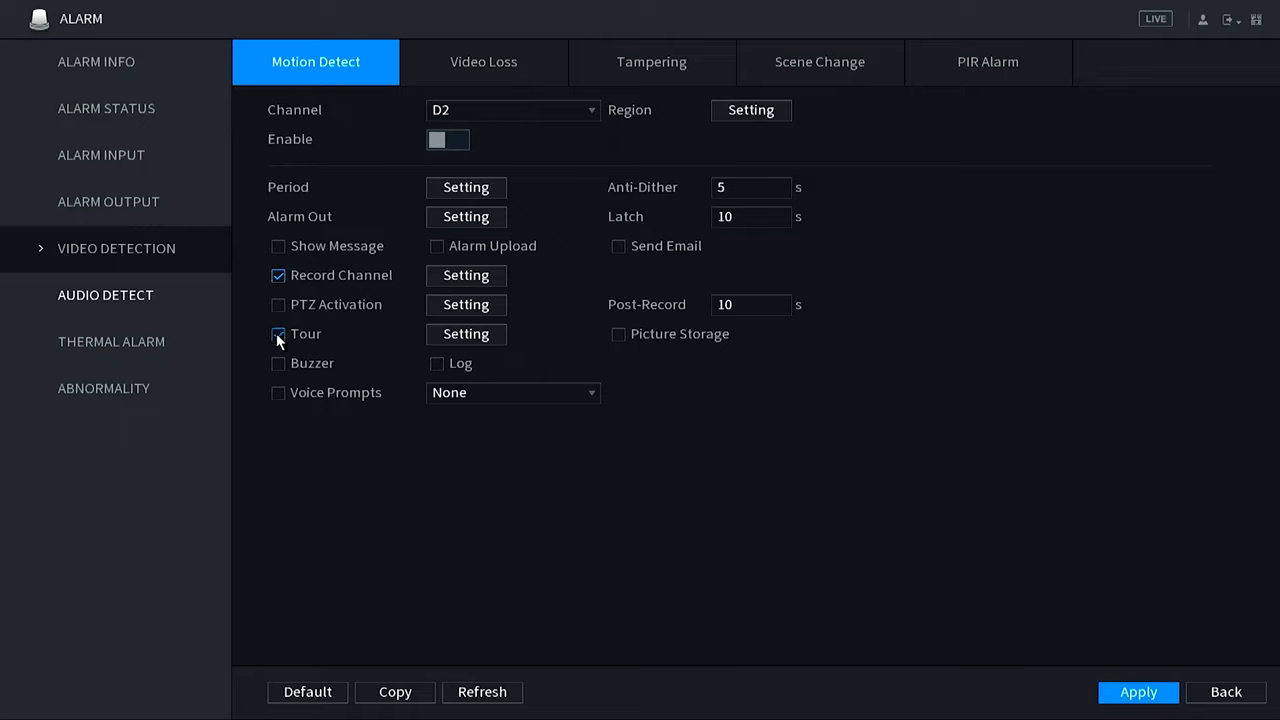
pyautogui.click(448, 140)
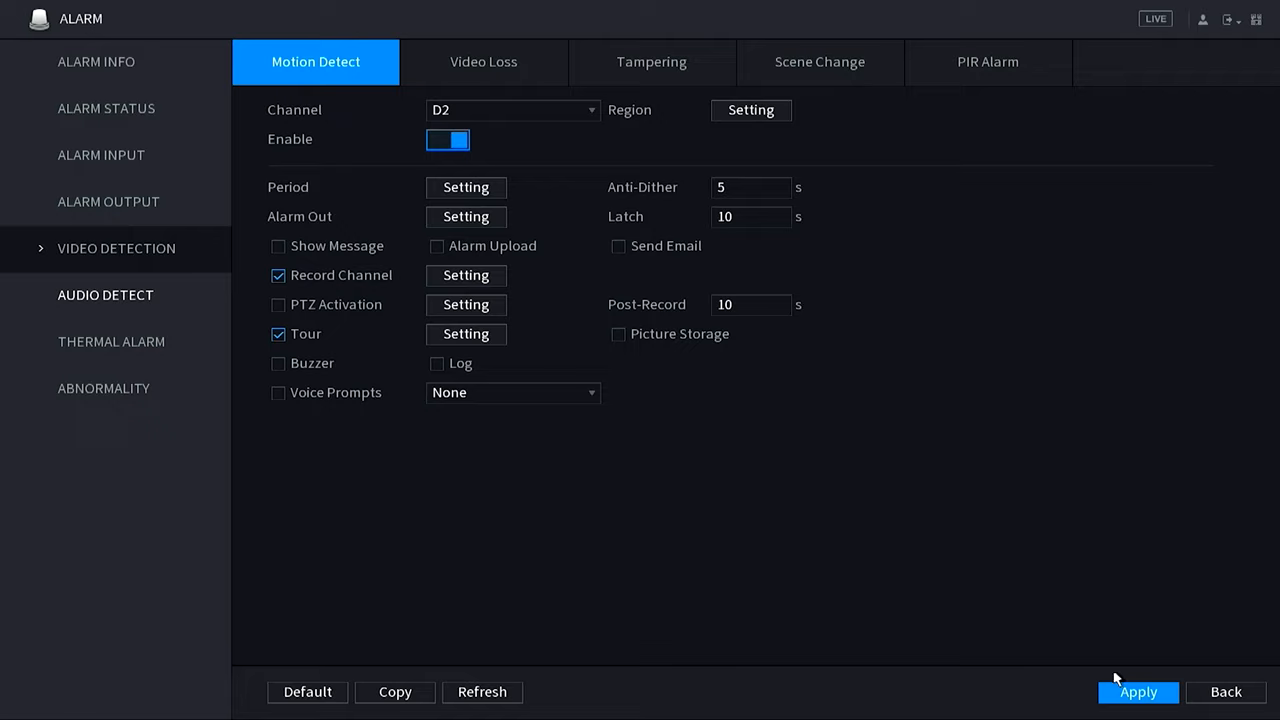
pyautogui.moveTo(652, 140)
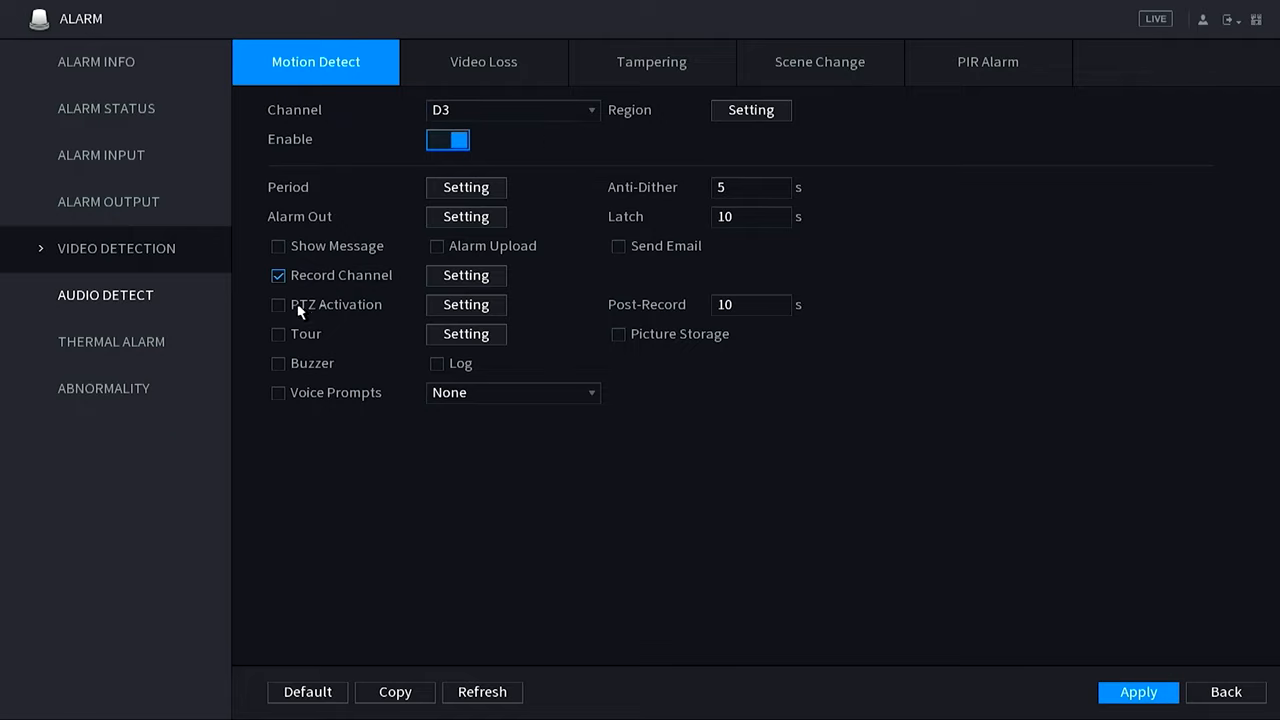
pyautogui.click(278, 334)
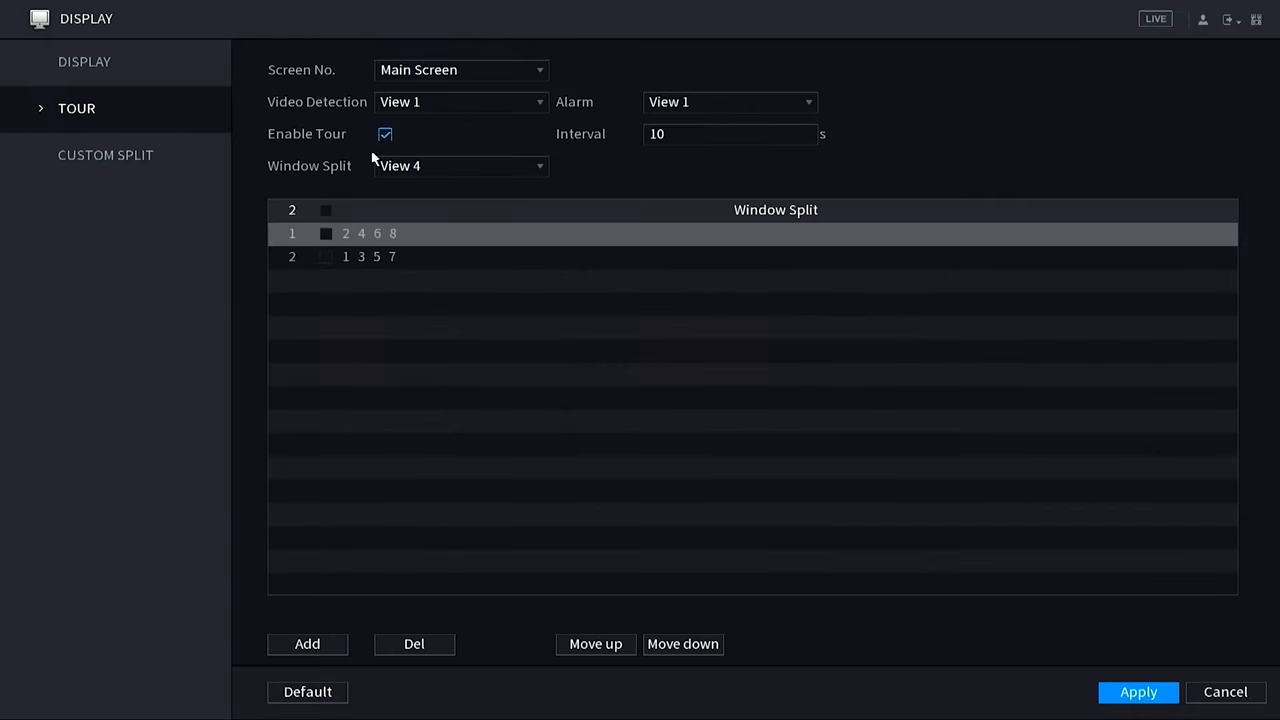
# - Show the View 1 tour groups and reach the Video Detection view dropdown
pyautogui.click(460, 166)
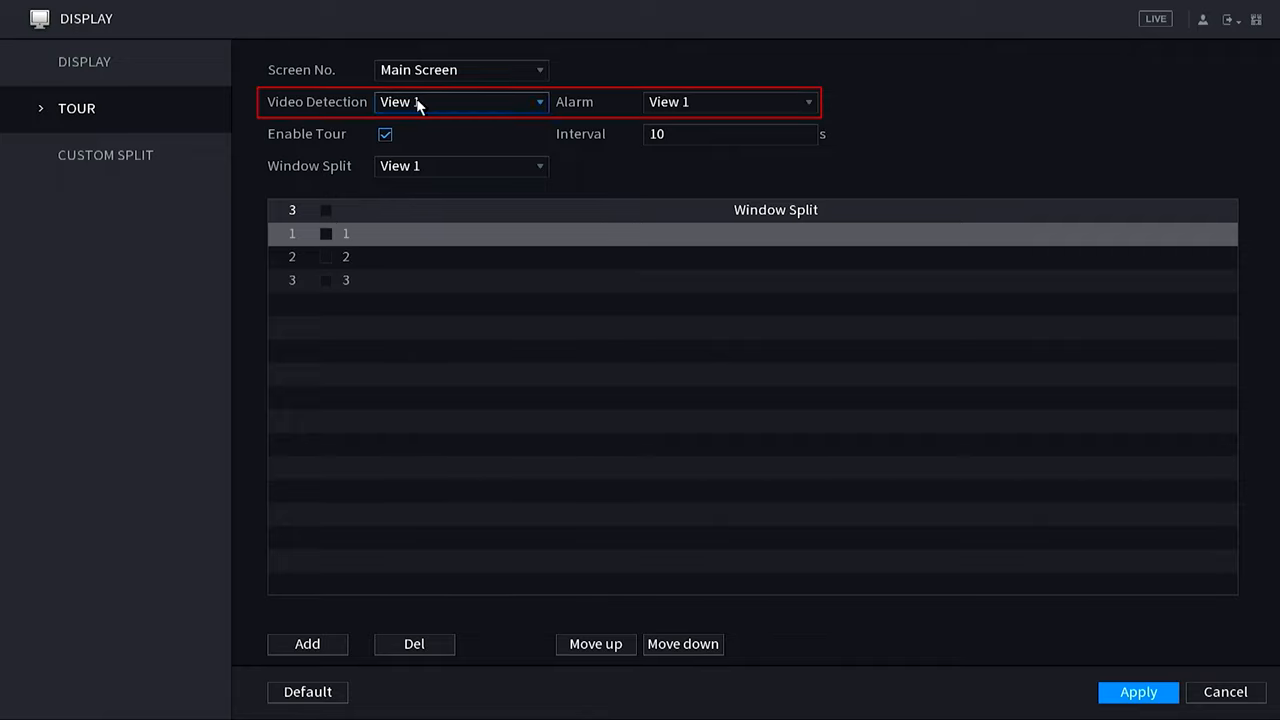
pyautogui.click(460, 100)
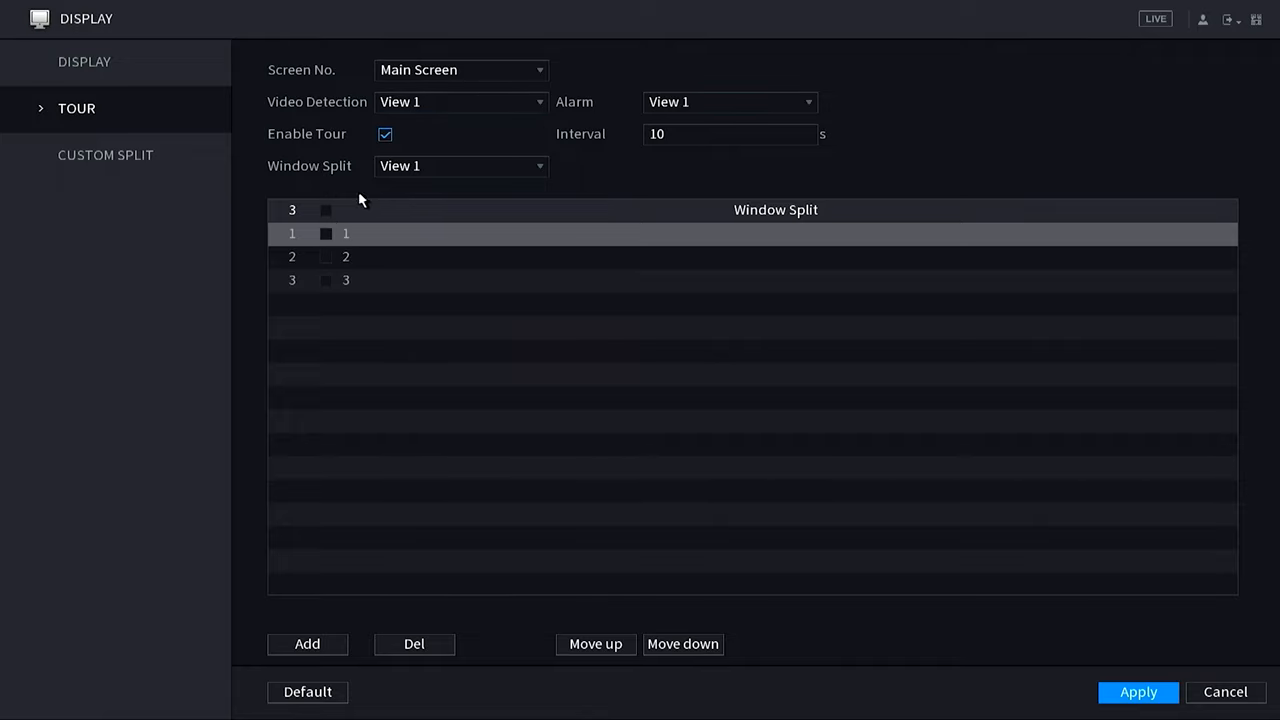
pyautogui.moveTo(1092, 8)
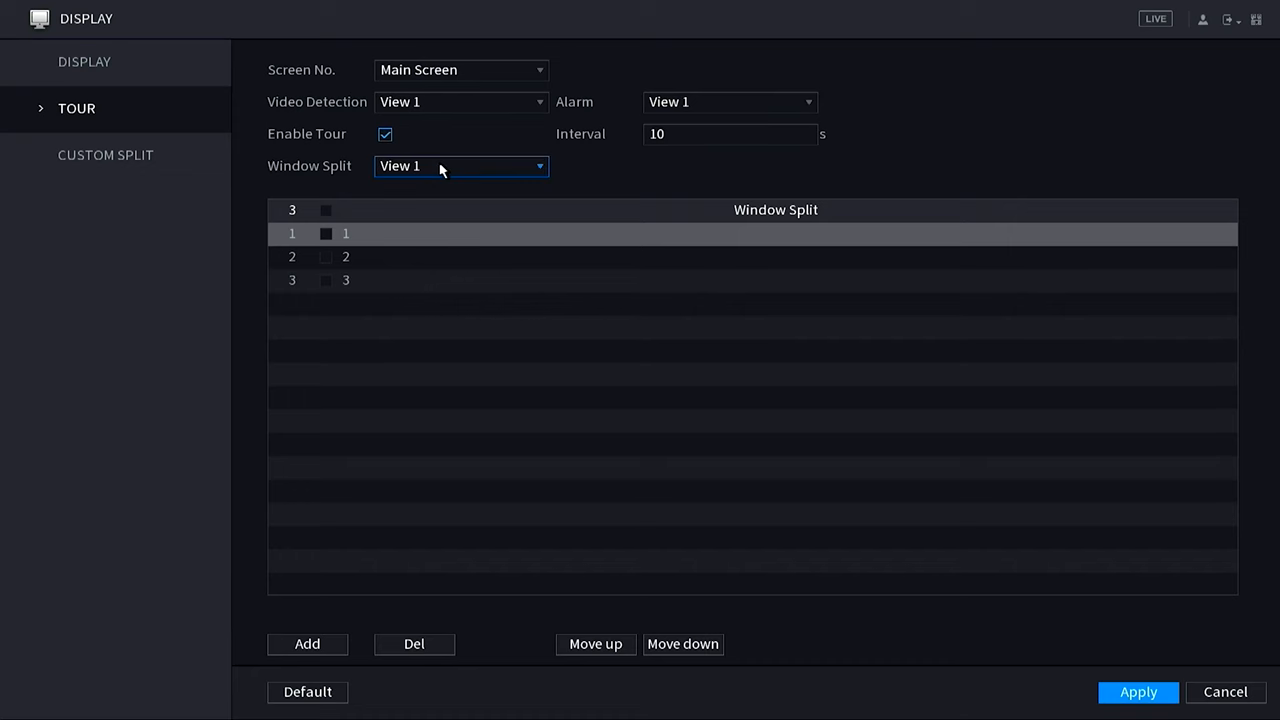
# - Set Video Detection to View 8, apply, and switch live view to View 8
pyautogui.click(460, 100)
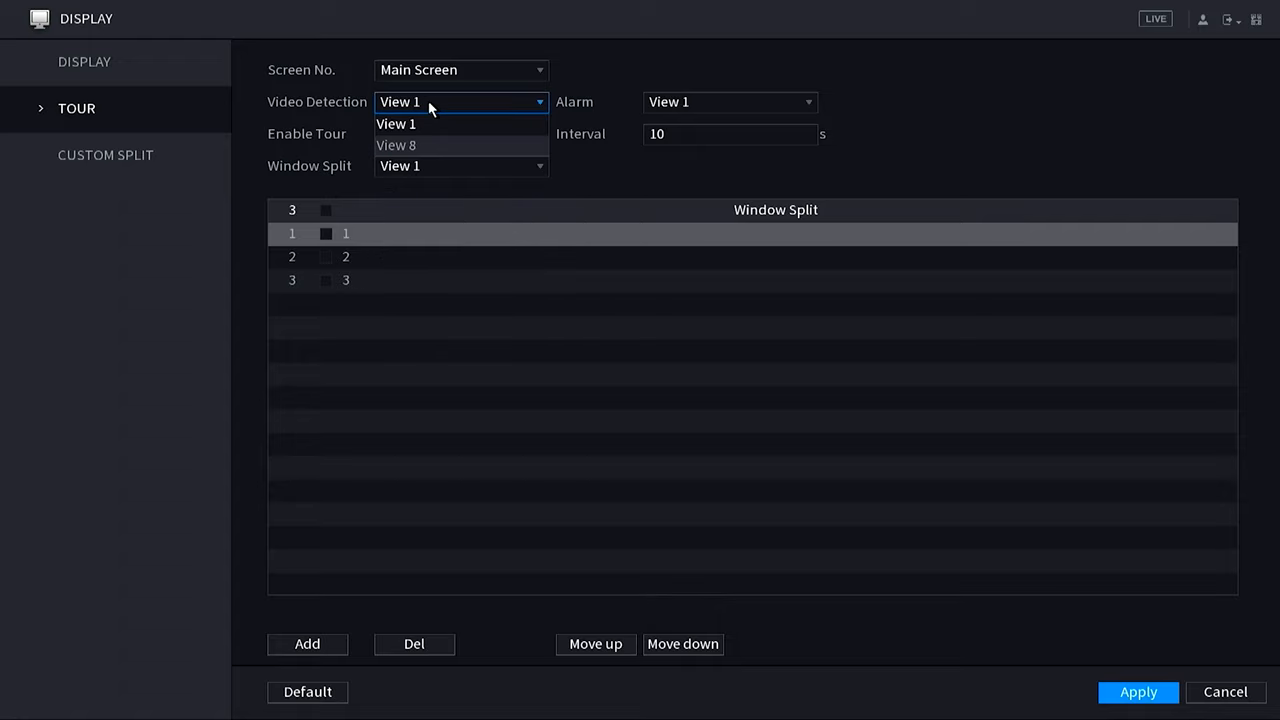
pyautogui.click(396, 144)
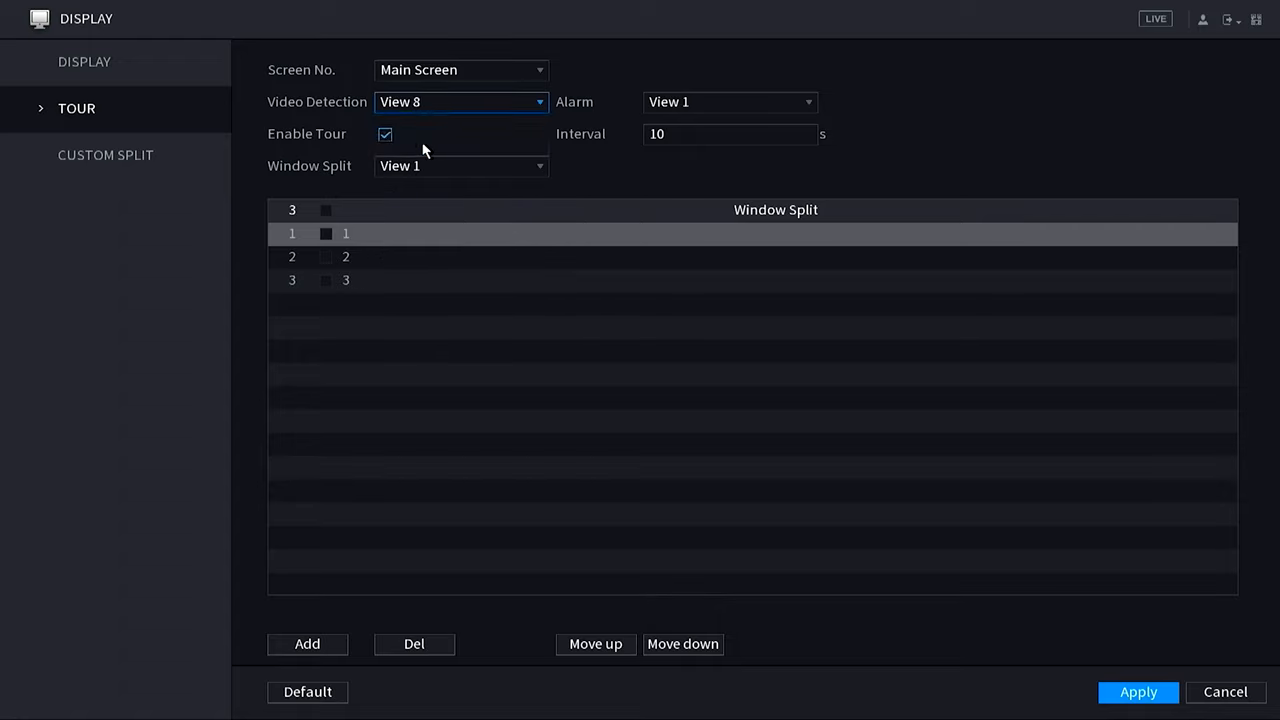
pyautogui.click(1138, 692)
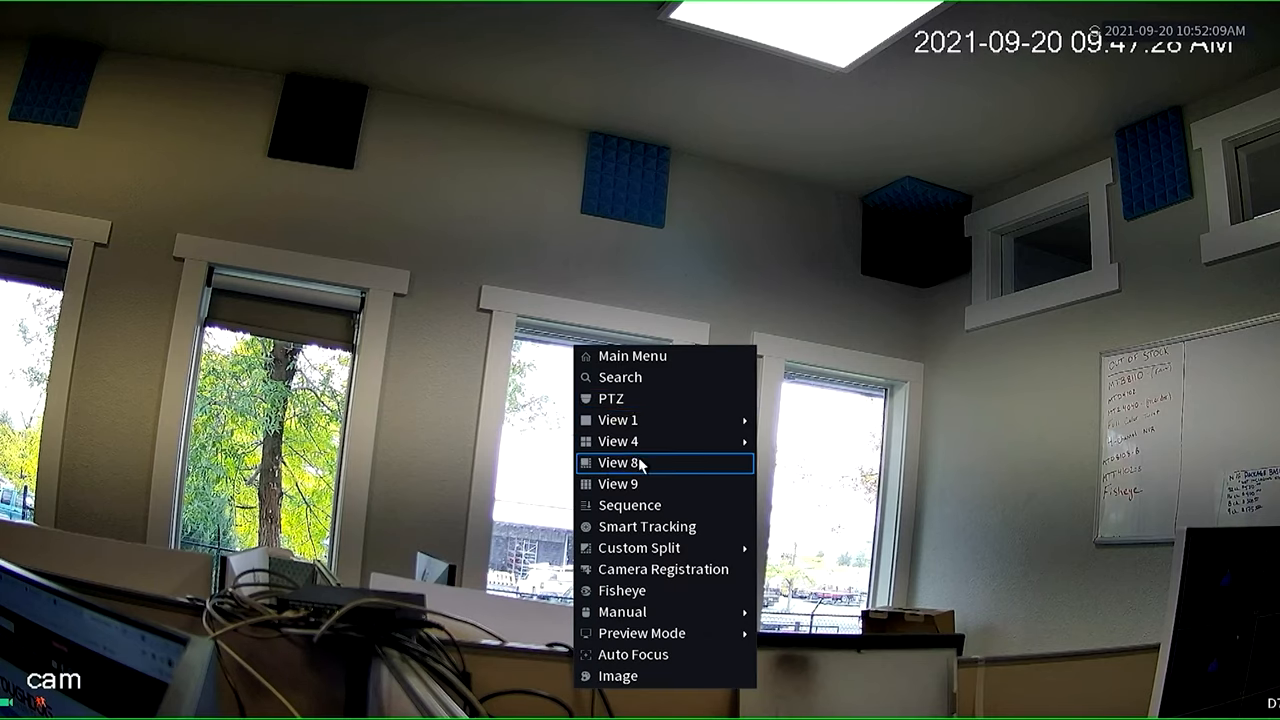
pyautogui.click(616, 462)
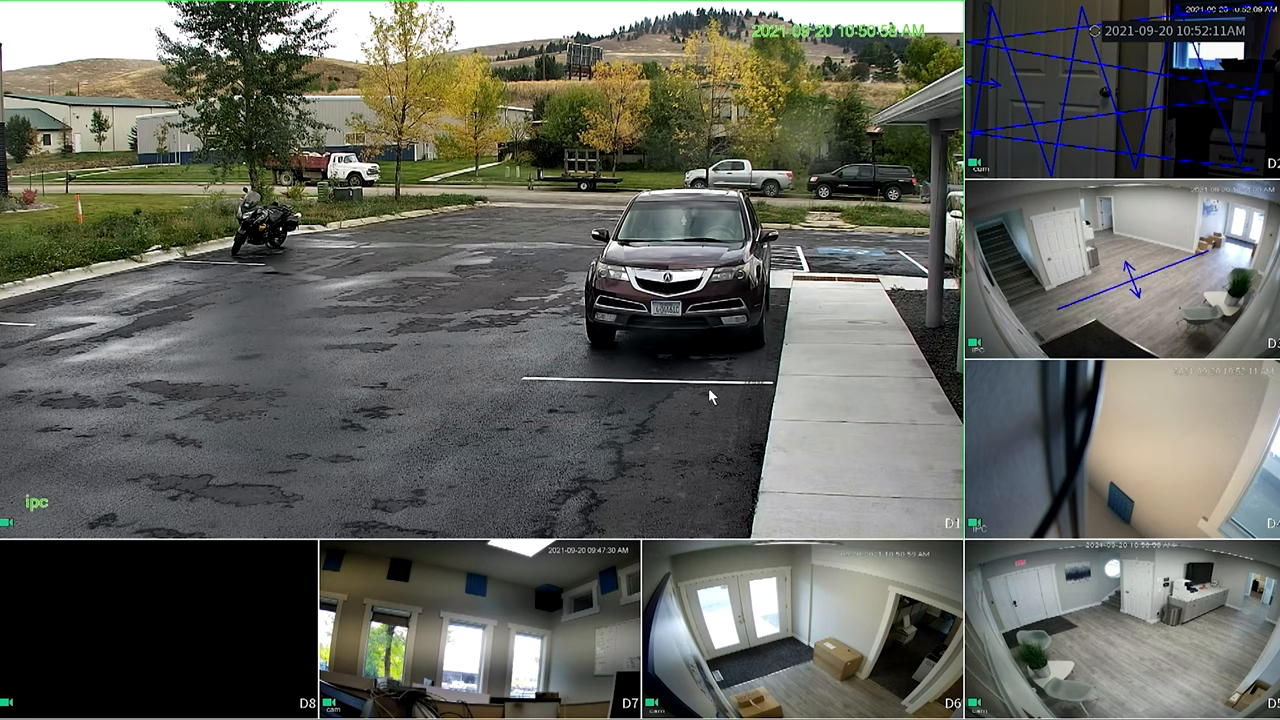